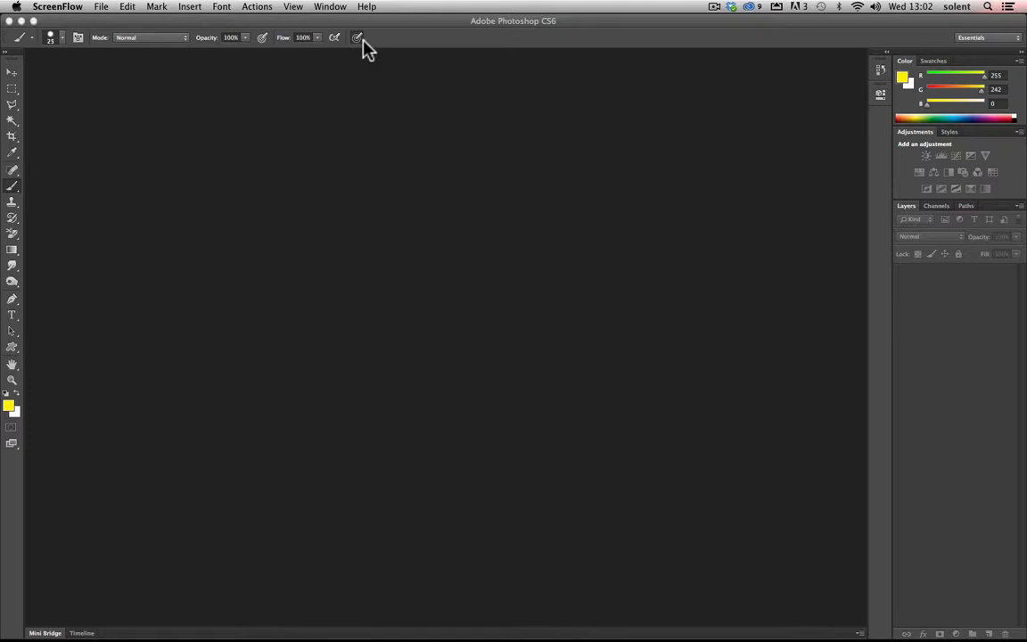
pyautogui.moveTo(136, 10)
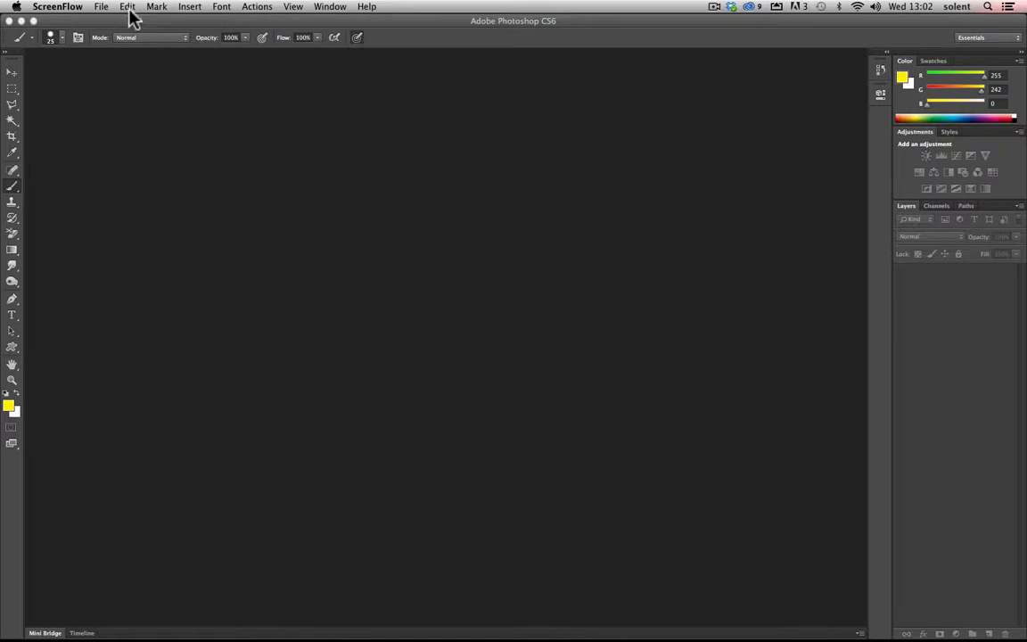
# Open the MP image of the woman in scrubs from the TraceColourImage folder
pyautogui.click(103, 7)
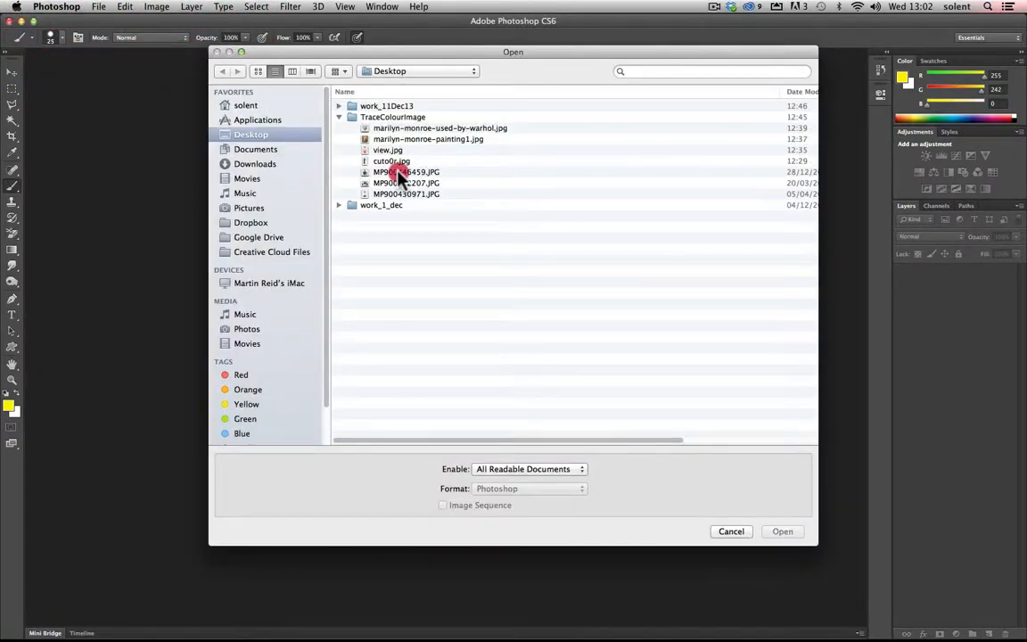
pyautogui.doubleClick(405, 171)
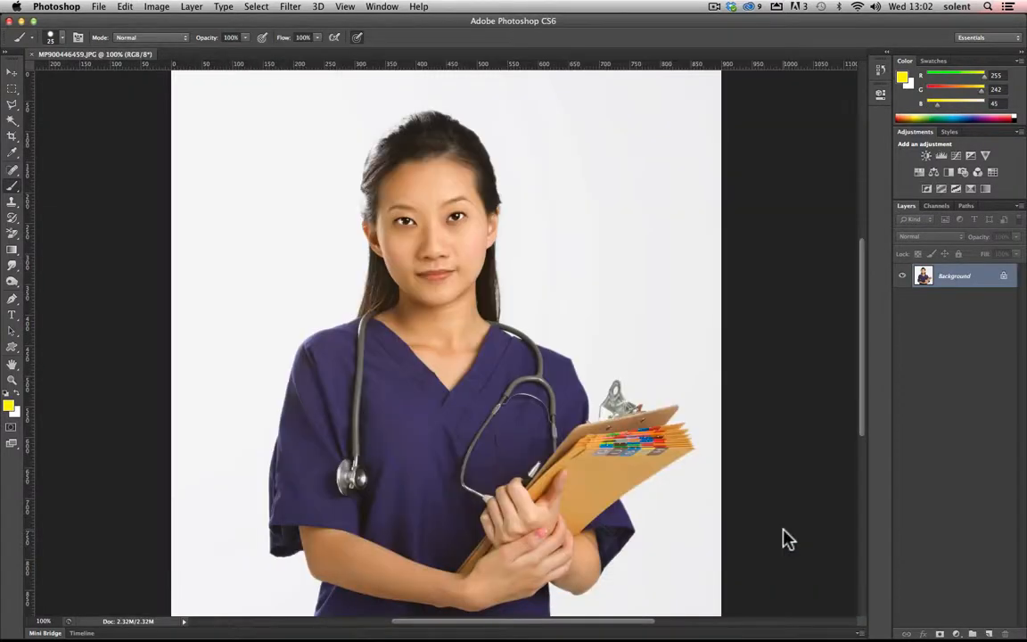
pyautogui.moveTo(660, 303)
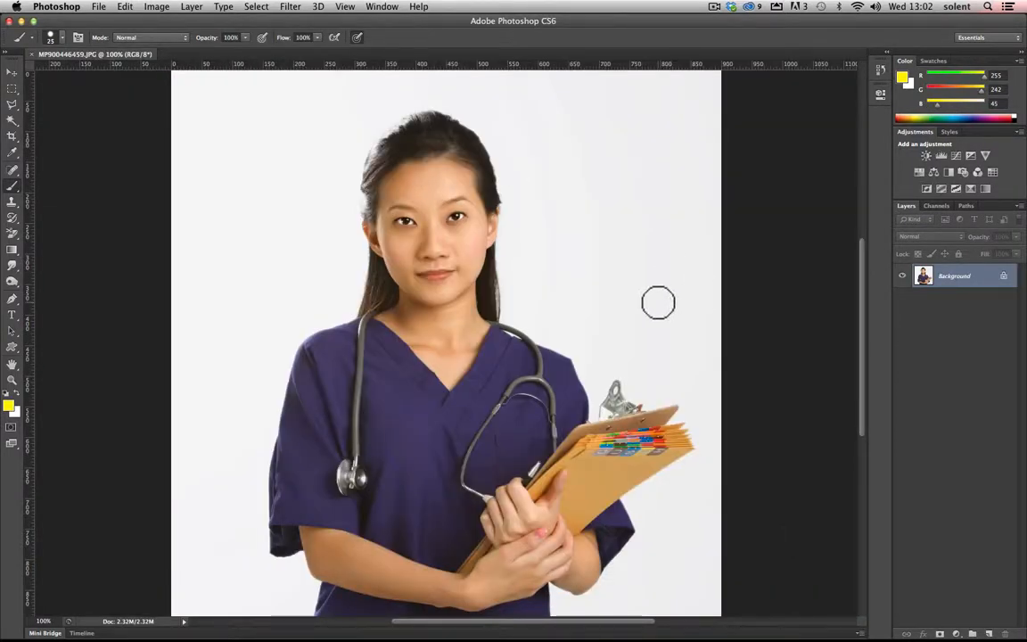
# Convert the photo to Grayscale mode, discarding its colour information
pyautogui.click(146, 7)
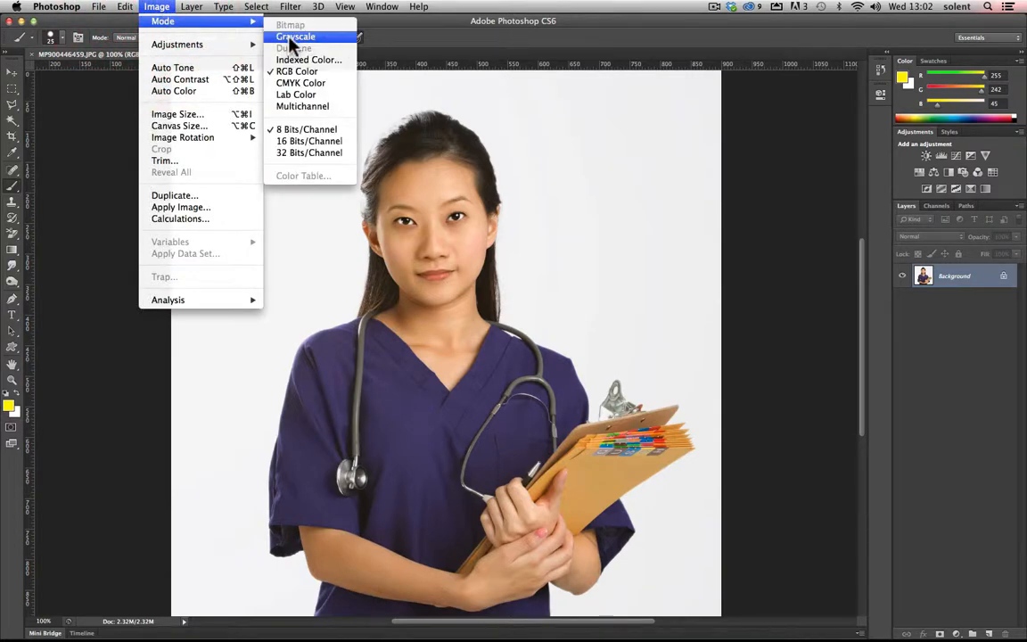
pyautogui.click(292, 35)
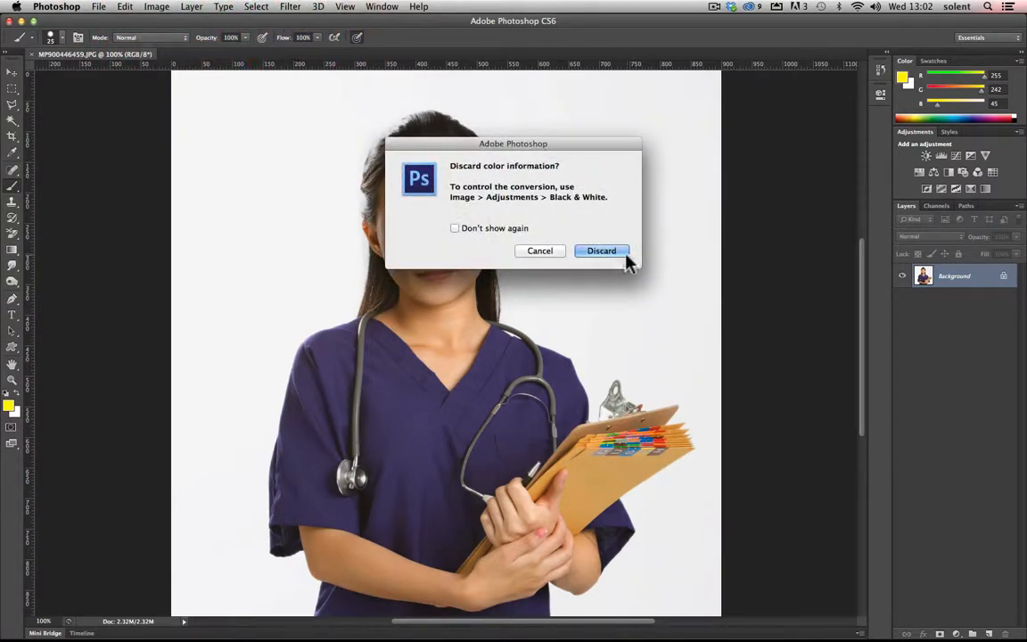
pyautogui.click(601, 250)
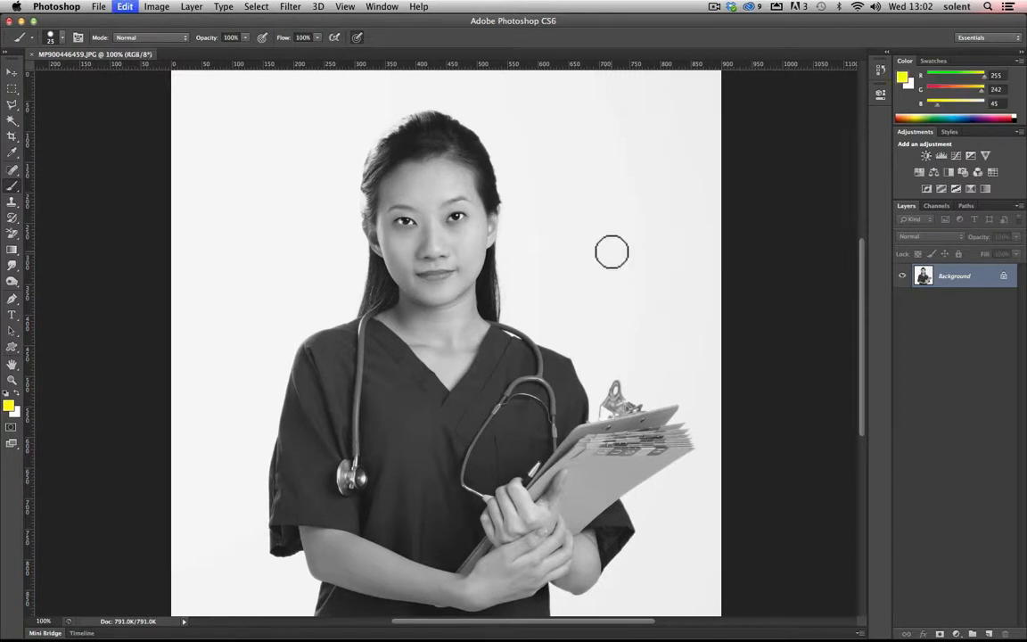
# Undo the grayscale conversion and apply a Black & White adjustment with tweaked sliders
pyautogui.click(147, 7)
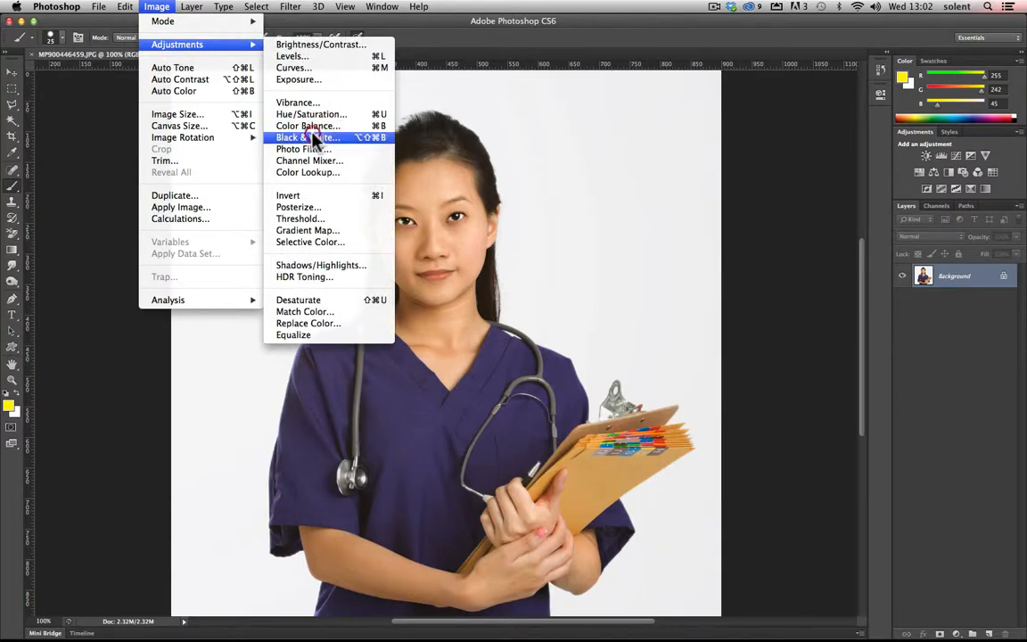
pyautogui.click(307, 137)
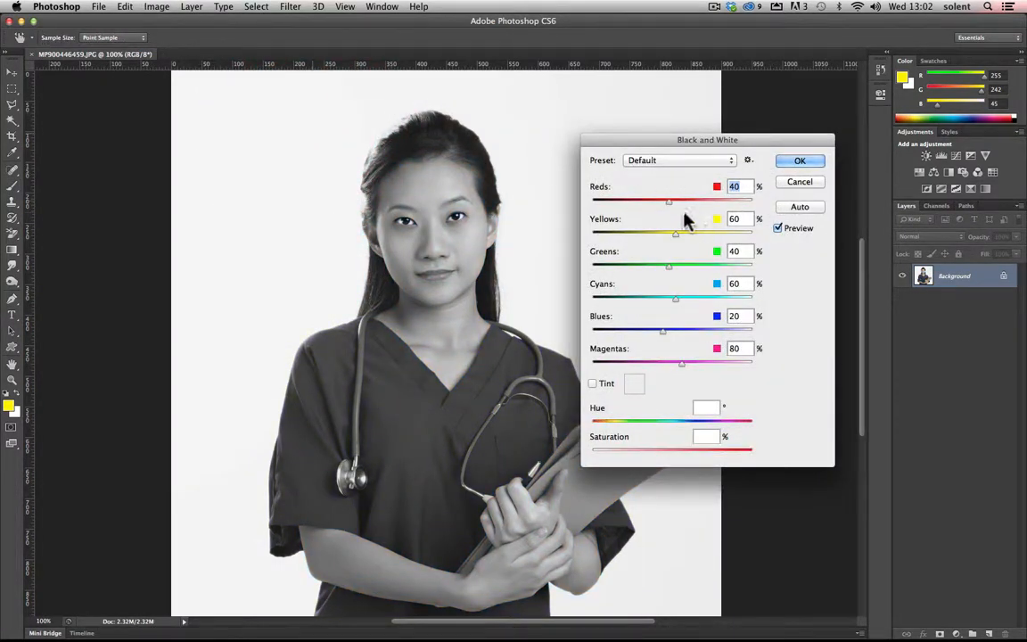
pyautogui.moveTo(669, 200); pyautogui.dragTo(675, 200)
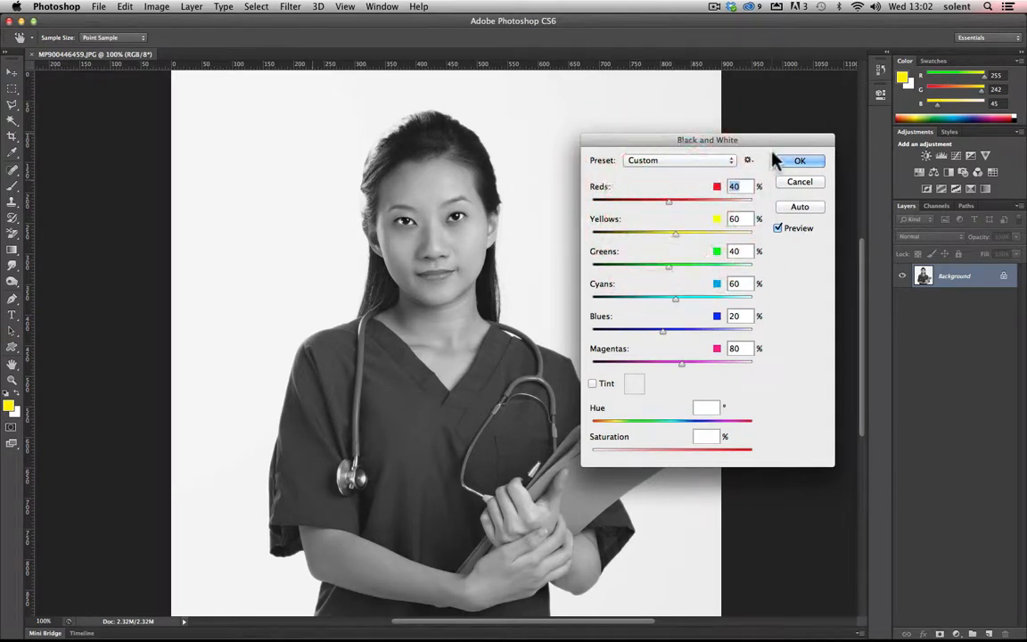
pyautogui.click(799, 160)
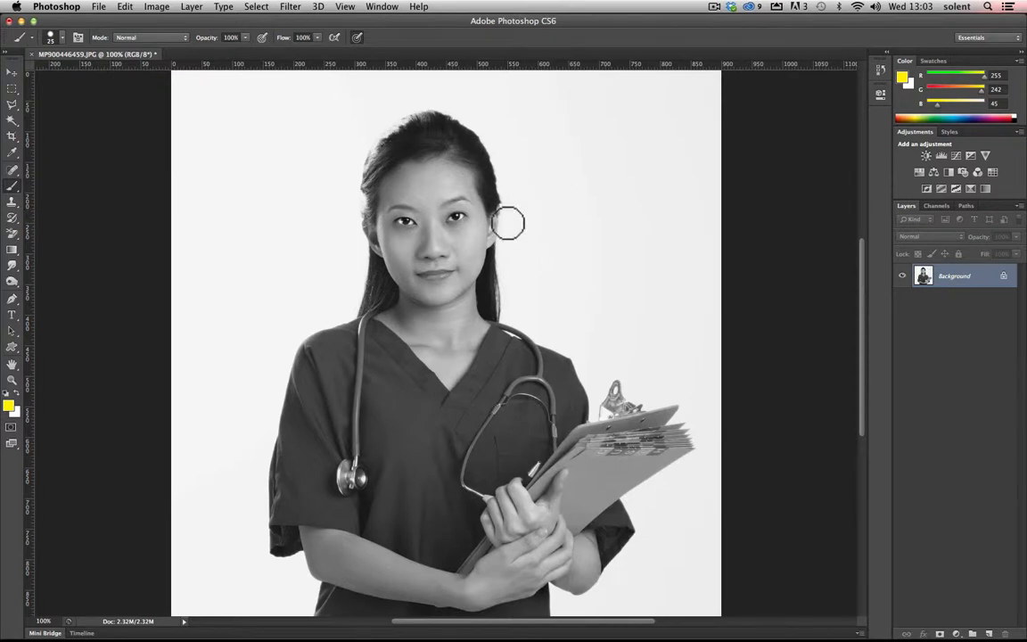
pyautogui.moveTo(548, 189)
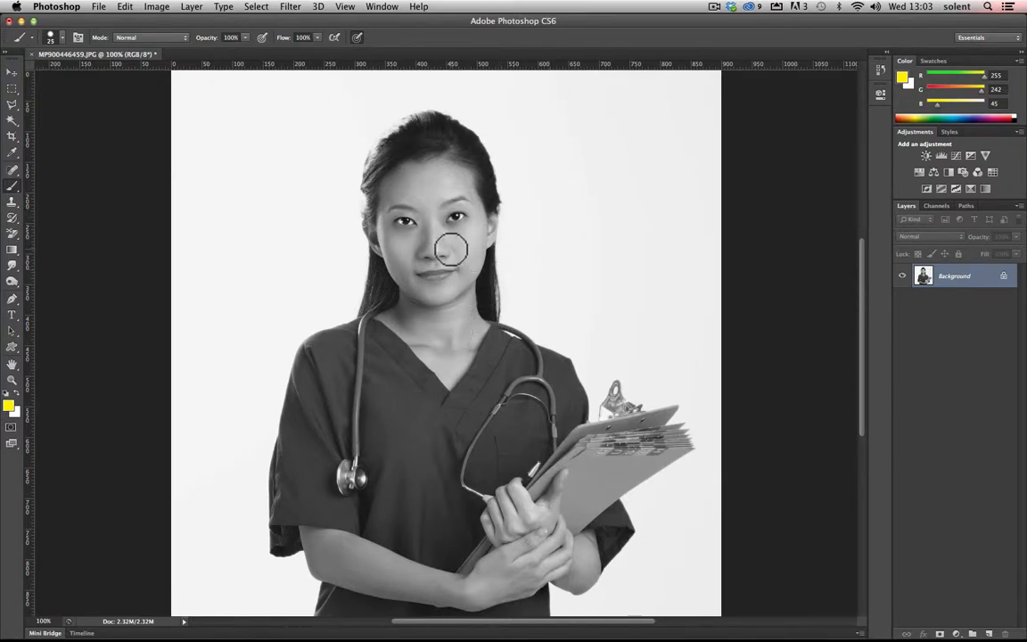
pyautogui.click(150, 7)
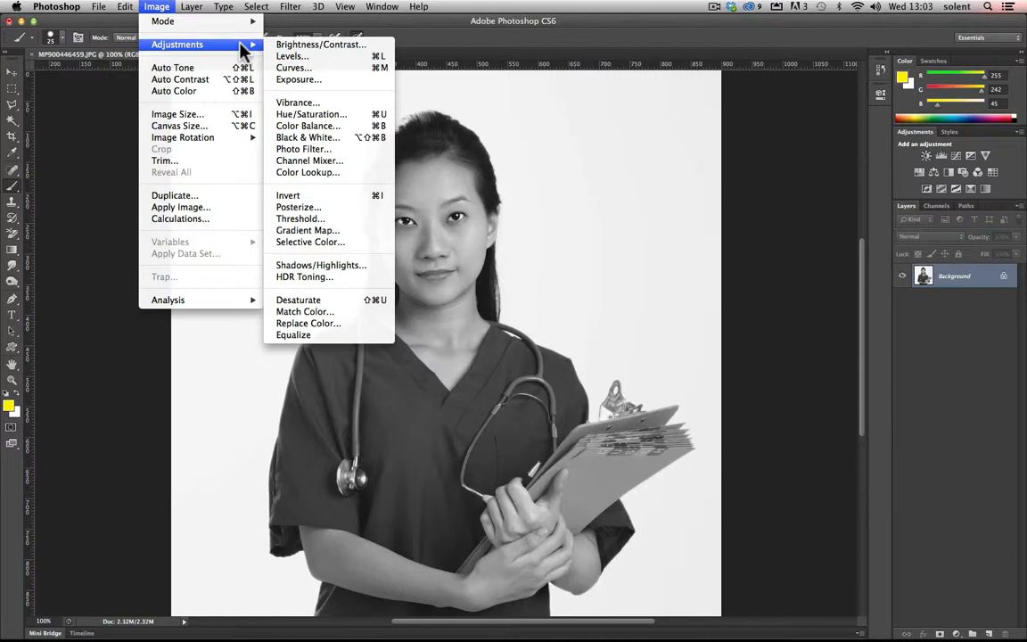
pyautogui.moveTo(133, 32)
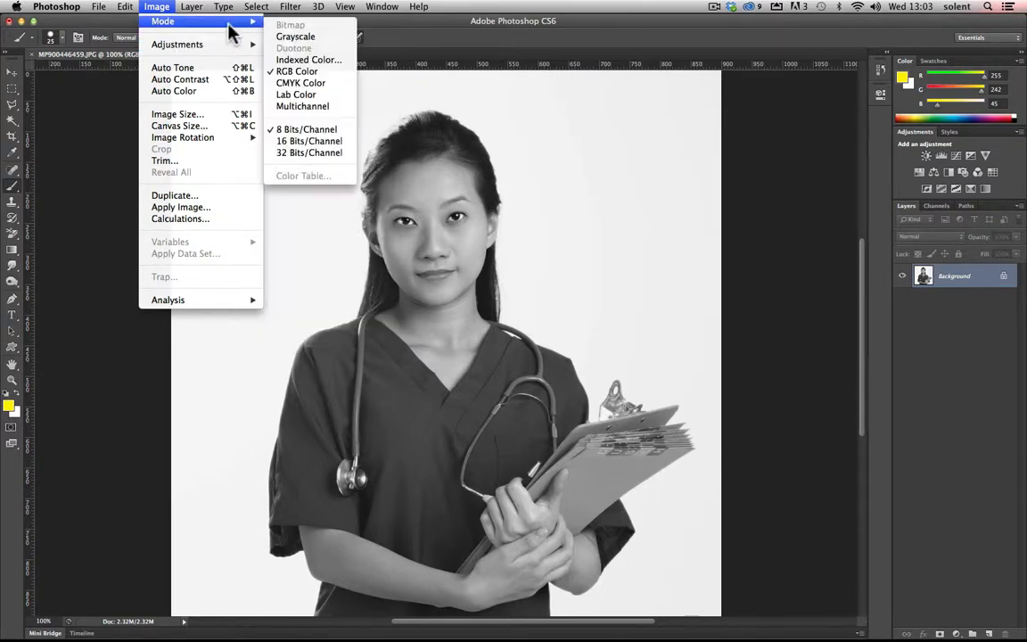
# Switch the black-and-white photo to Grayscale mode, discarding colour information
pyautogui.click(307, 48)
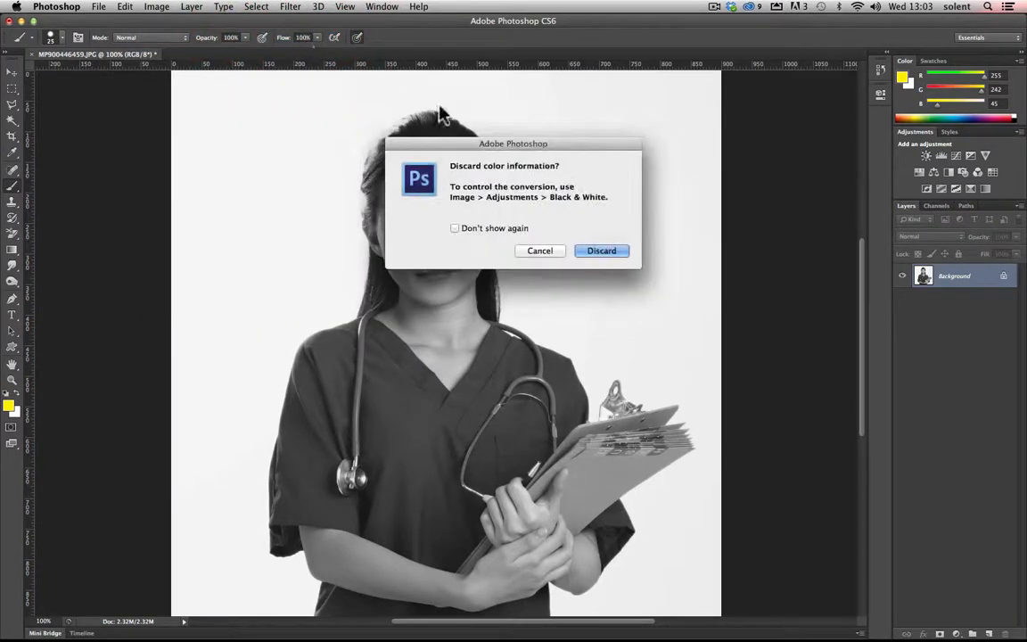
pyautogui.click(601, 250)
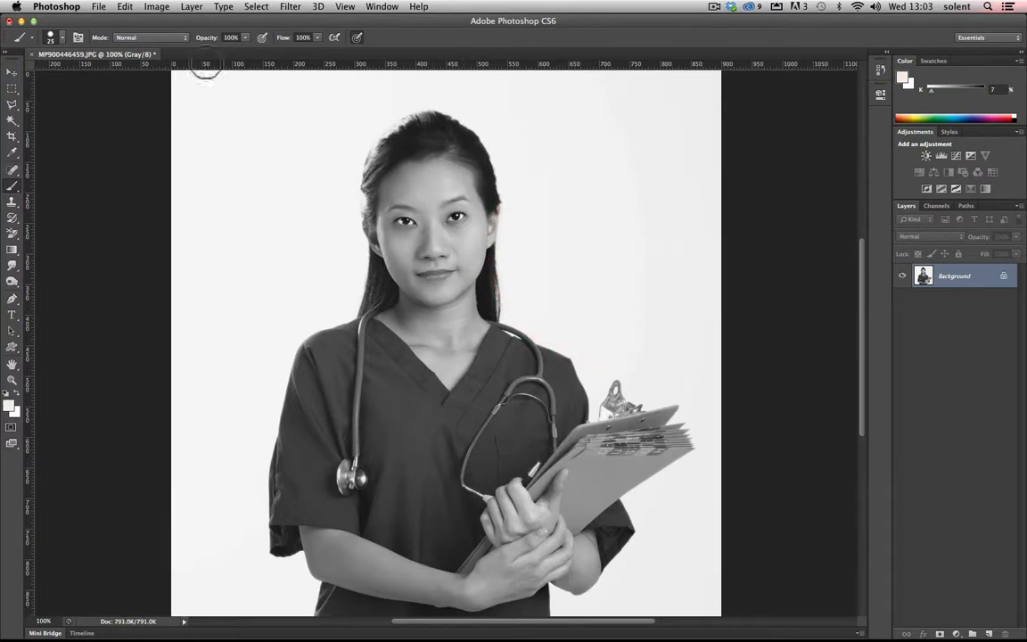
pyautogui.moveTo(523, 263)
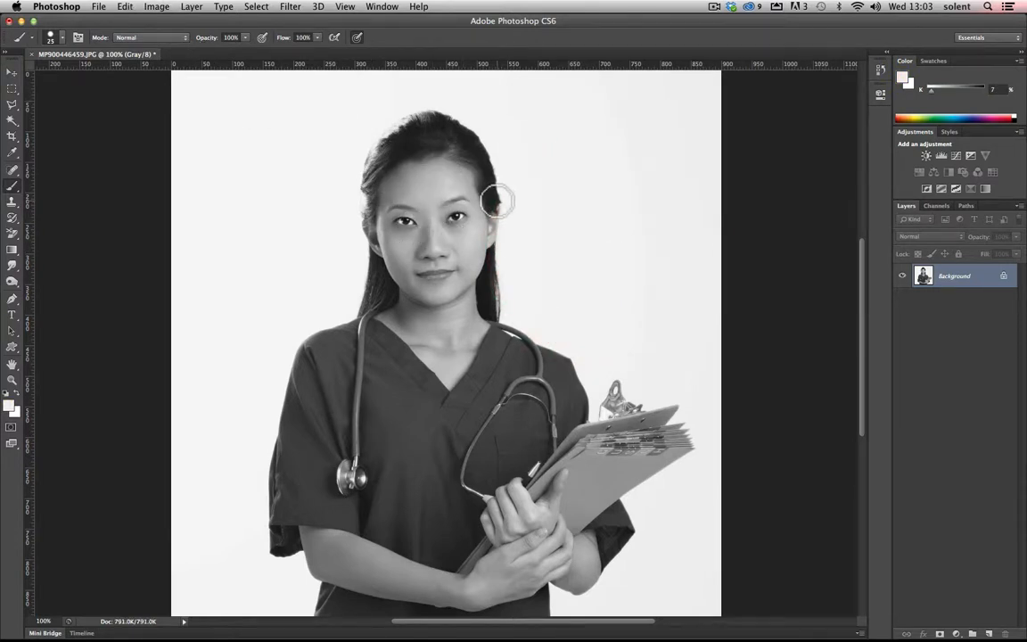
pyautogui.moveTo(141, 11)
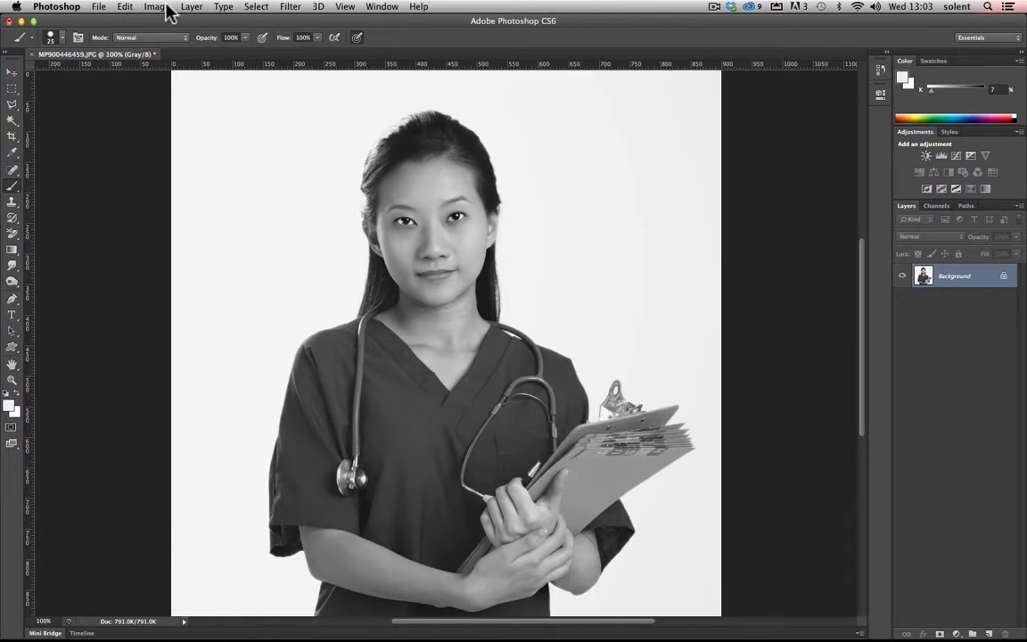
# Run a Bitmap conversion at 72 pixels/inch using the 50% Threshold method
pyautogui.click(151, 7)
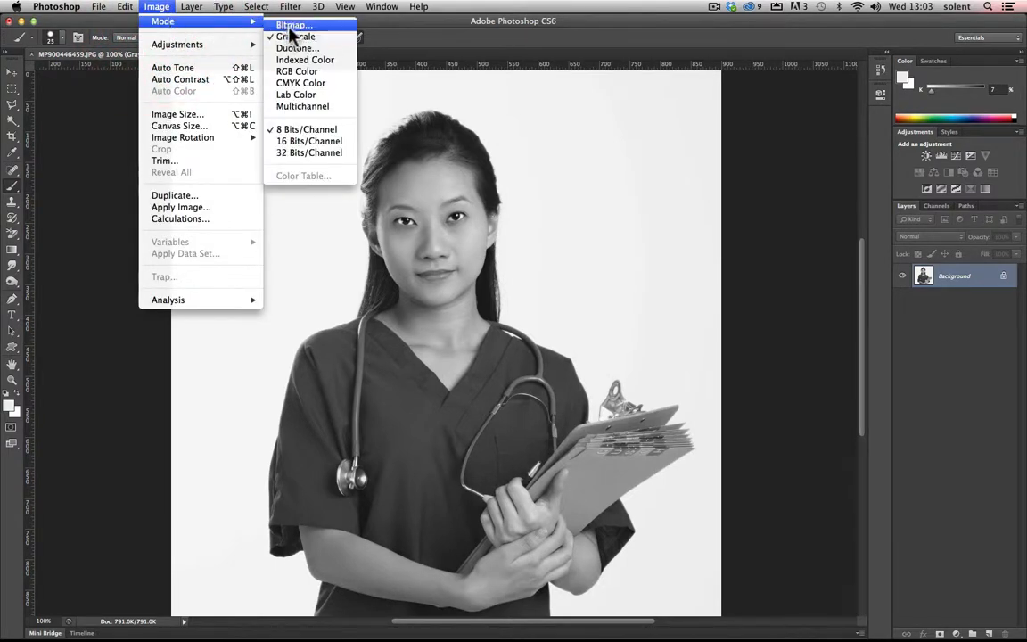
pyautogui.click(292, 35)
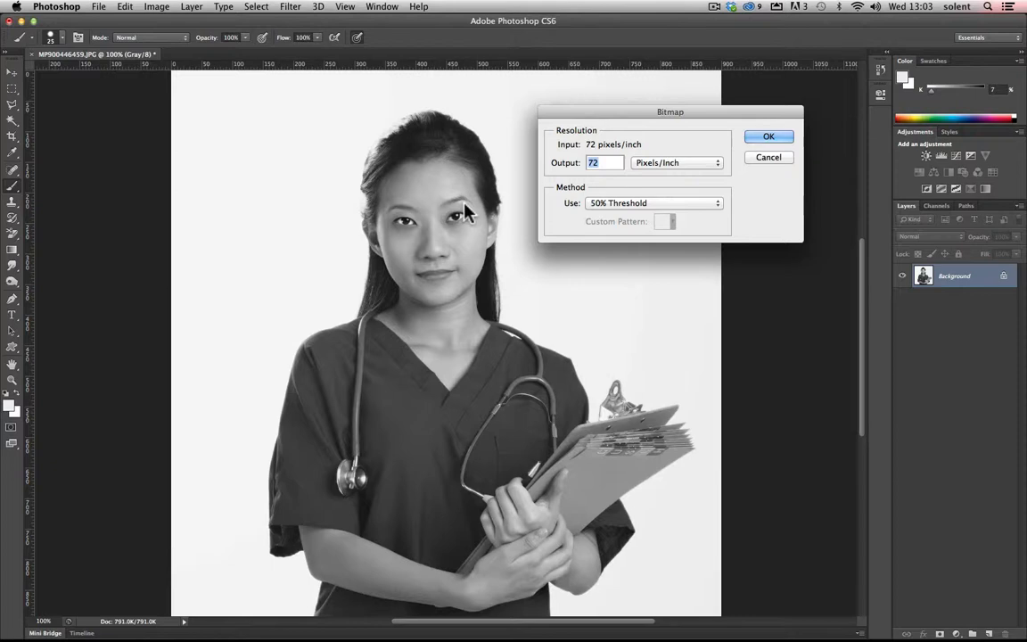
pyautogui.moveTo(521, 189)
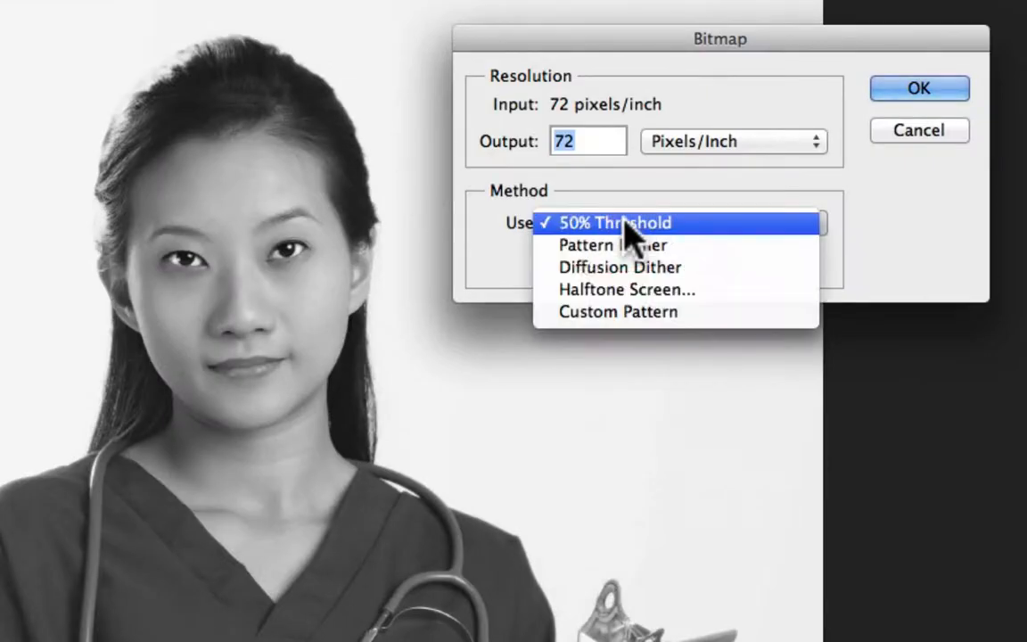
pyautogui.moveTo(714, 240)
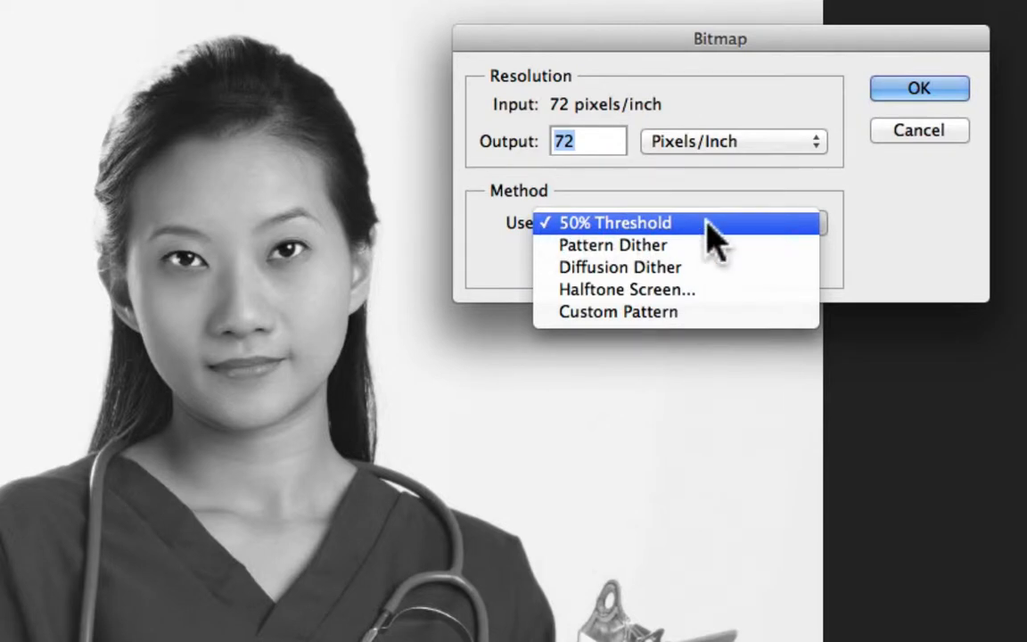
pyautogui.moveTo(621, 234)
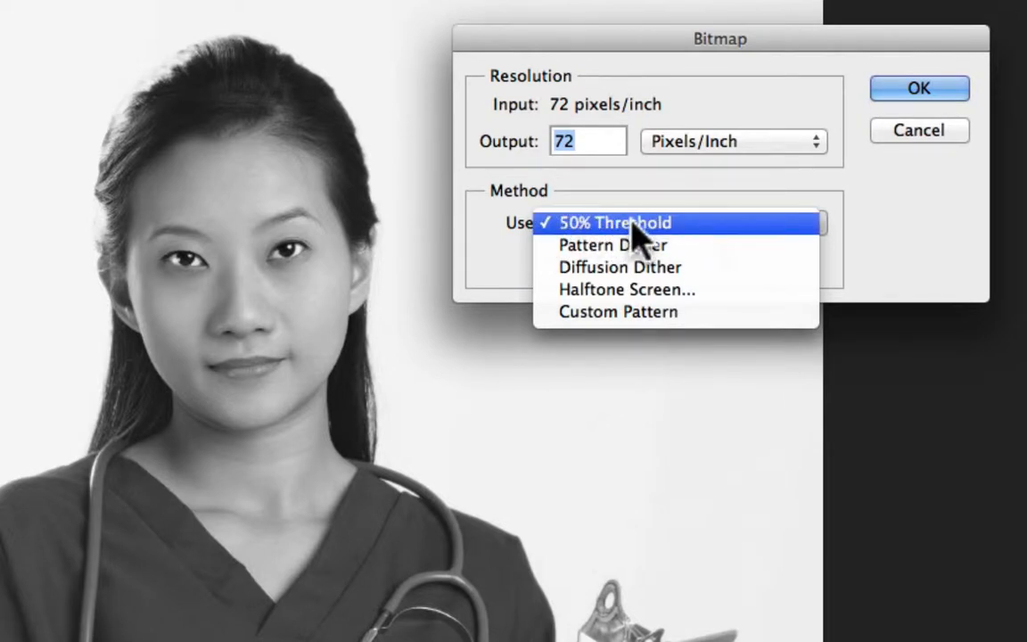
pyautogui.click(610, 223)
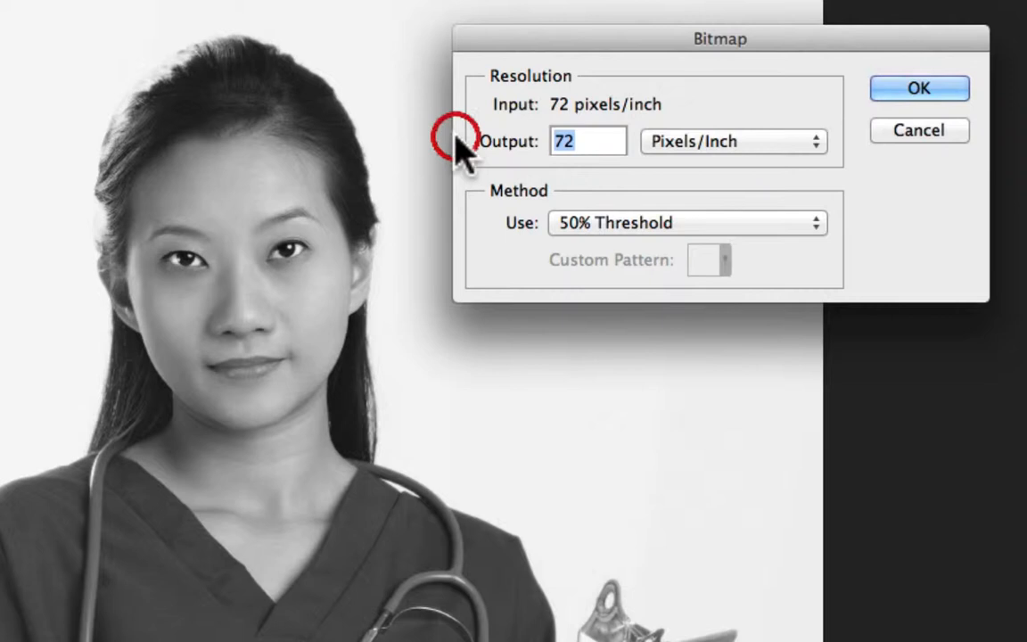
pyautogui.write('170')
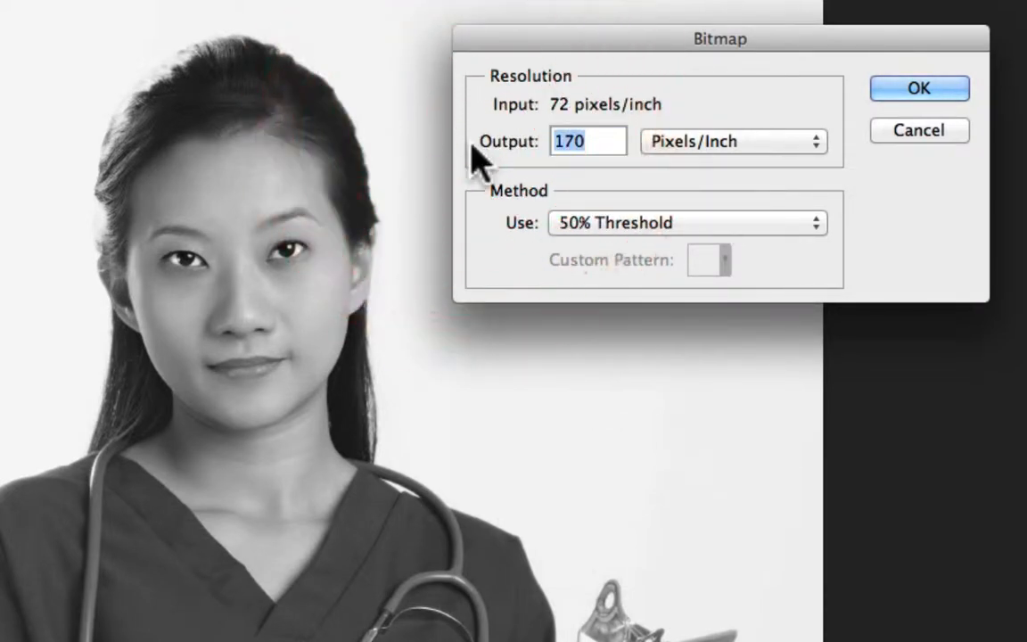
pyautogui.write('240')
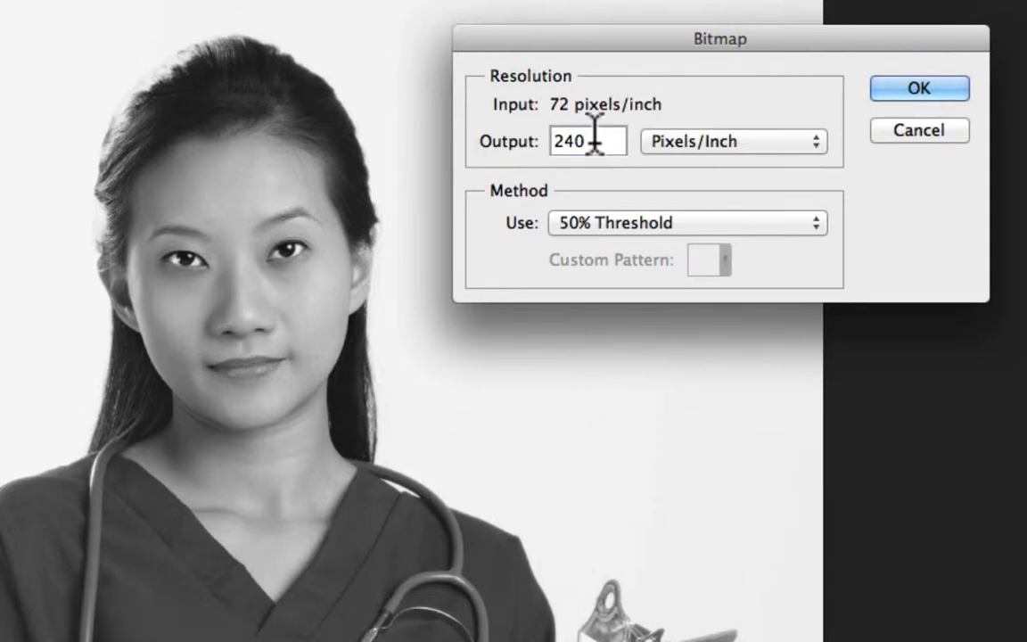
pyautogui.write('72')
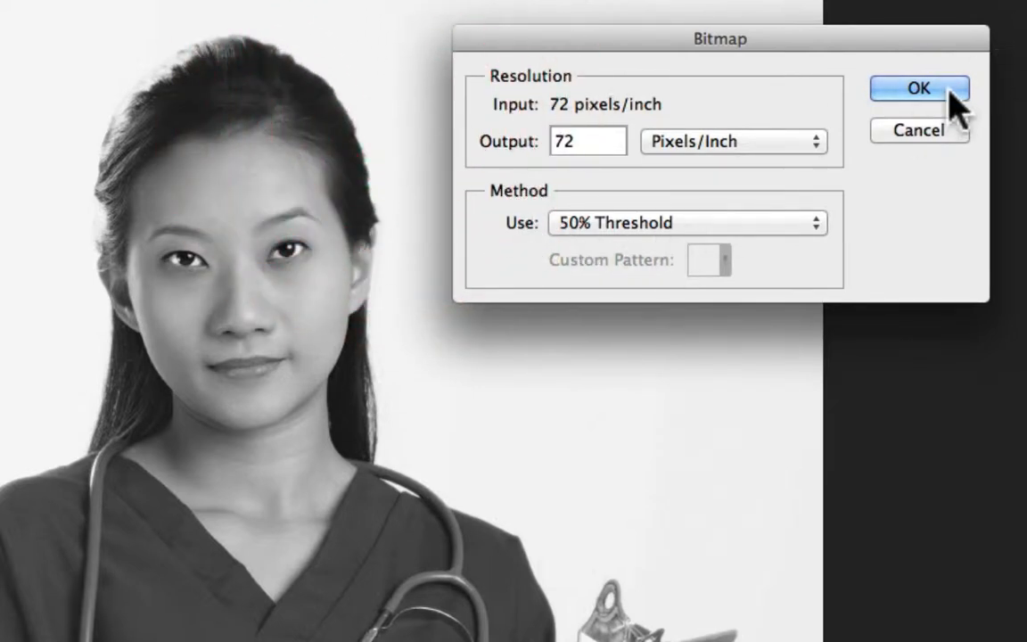
pyautogui.click(922, 85)
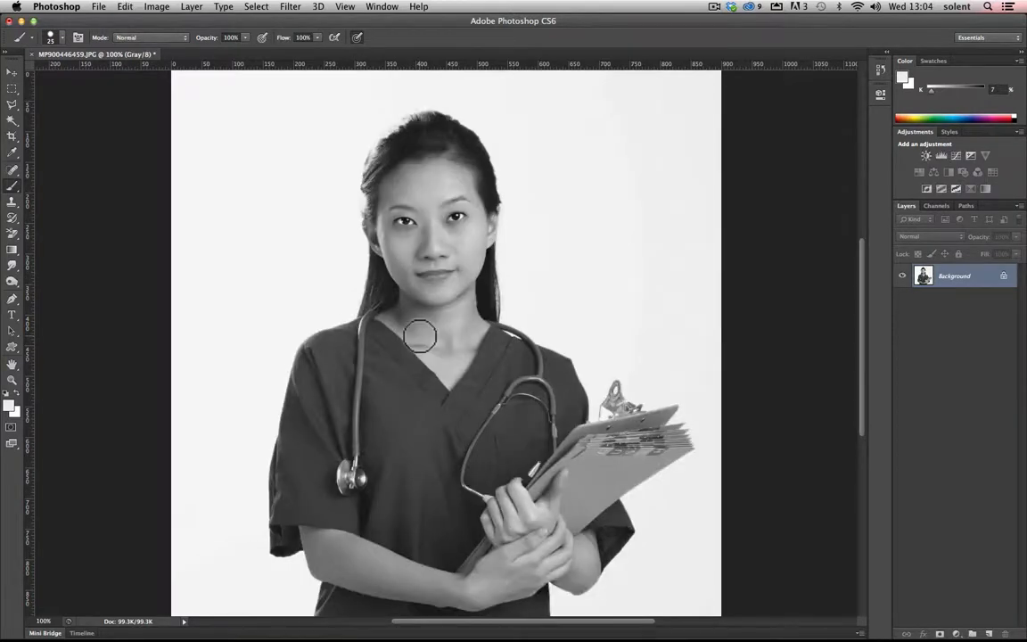
# Brighten the midtones to about 1.44 in Levels, then close the dialog
pyautogui.click(146, 8)
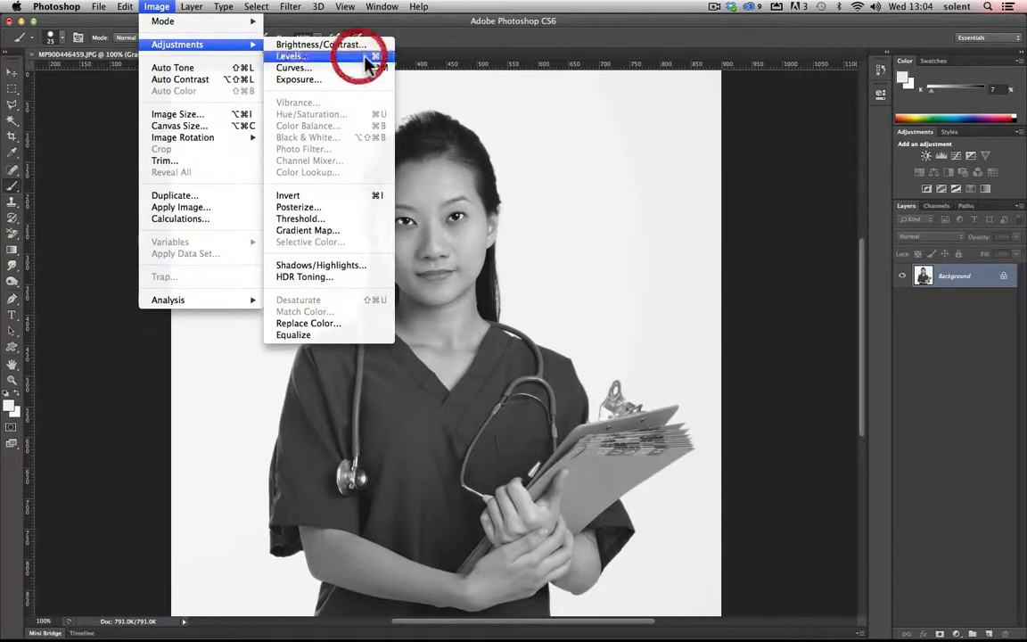
pyautogui.click(294, 68)
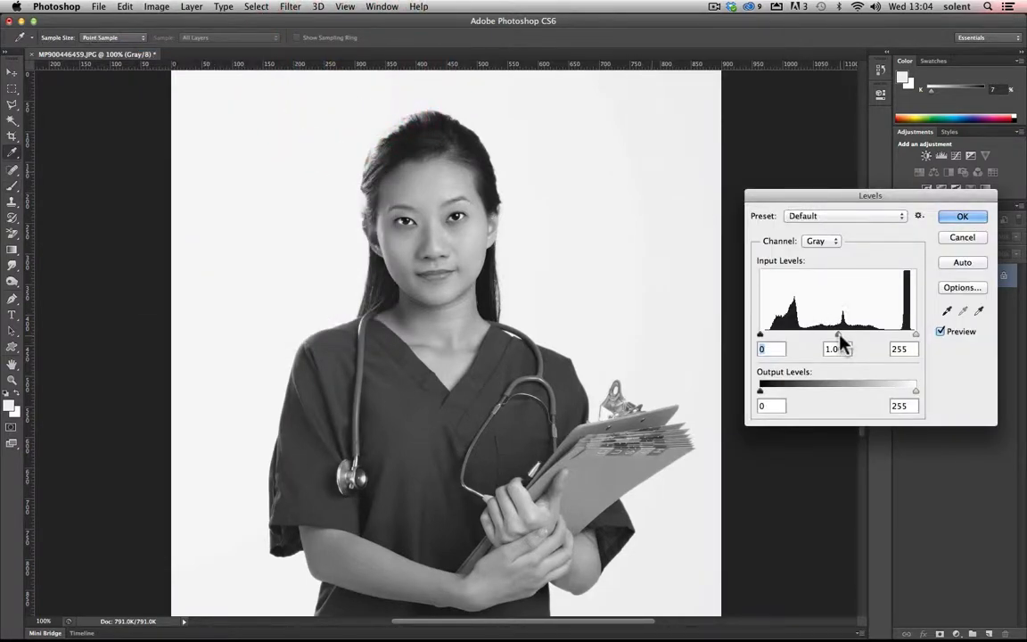
pyautogui.moveTo(838, 335); pyautogui.dragTo(819, 335)
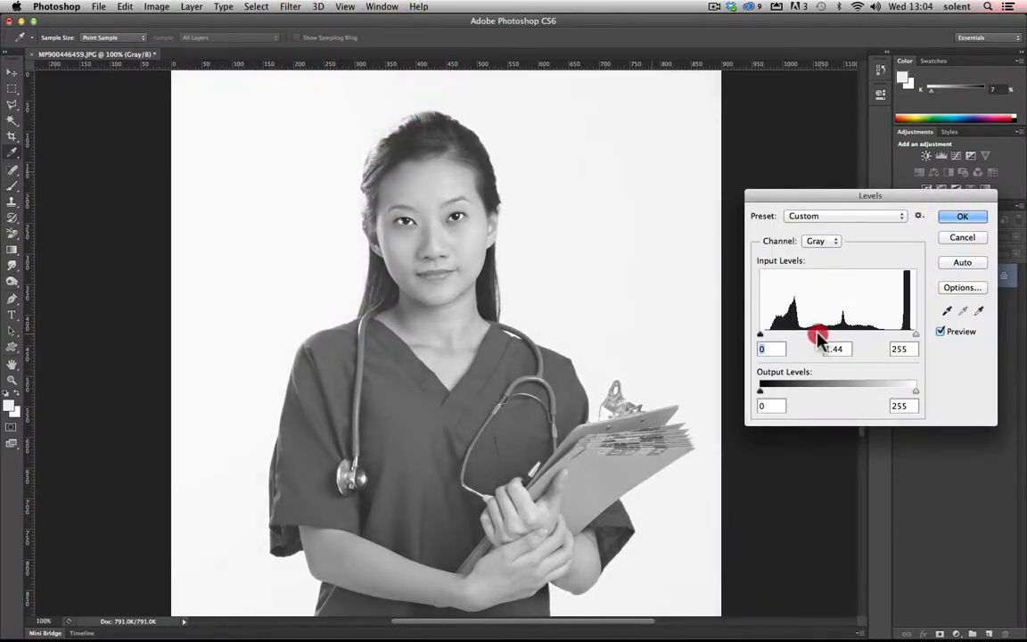
pyautogui.click(963, 215)
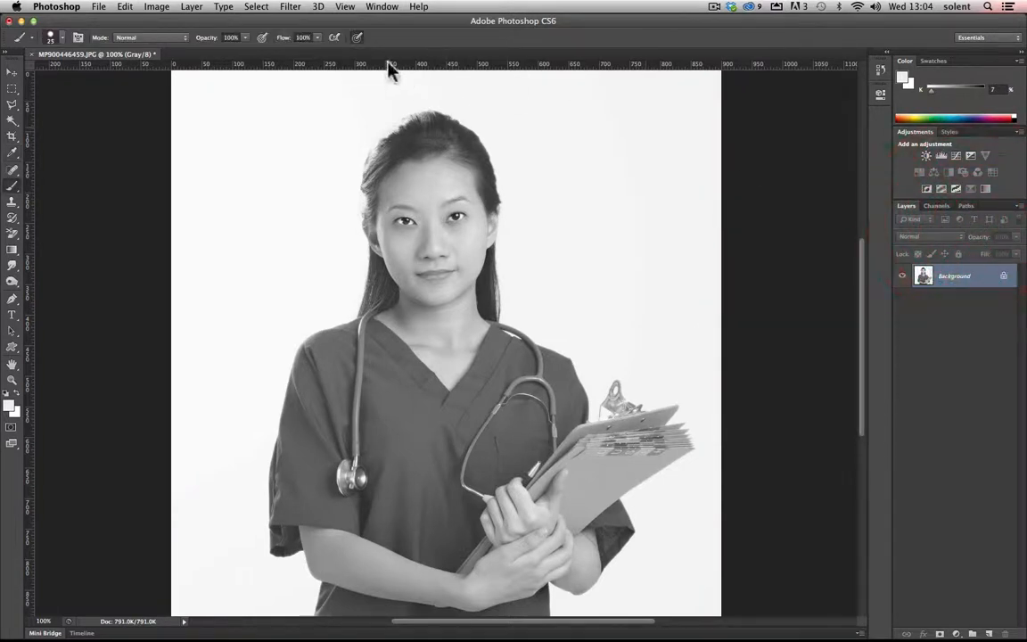
# Start a Bitmap conversion and dismiss it, leaving the photo to be reverted to full colour
pyautogui.click(168, 8)
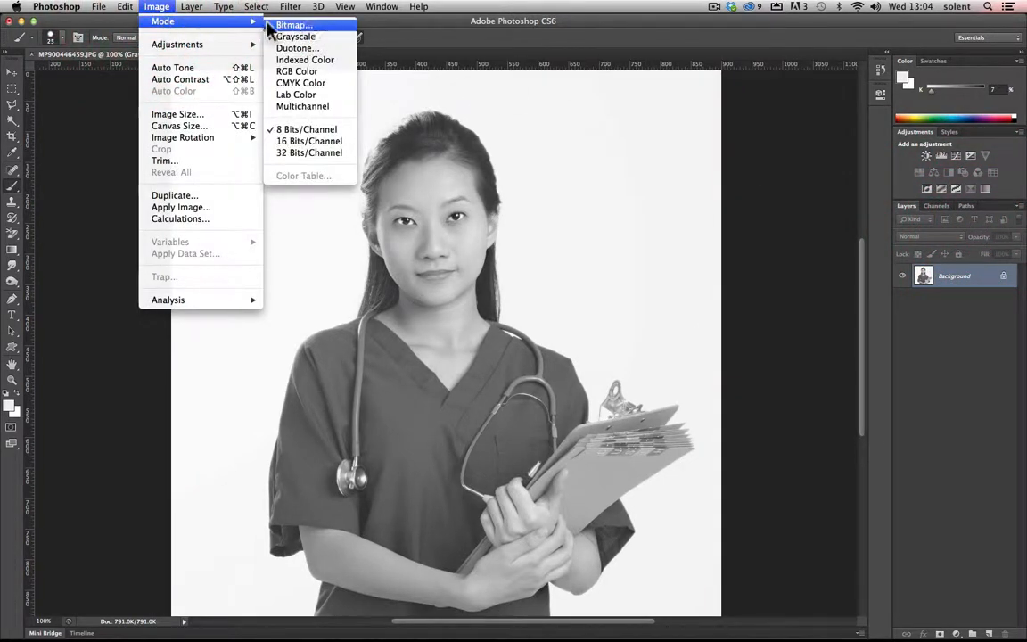
pyautogui.click(303, 36)
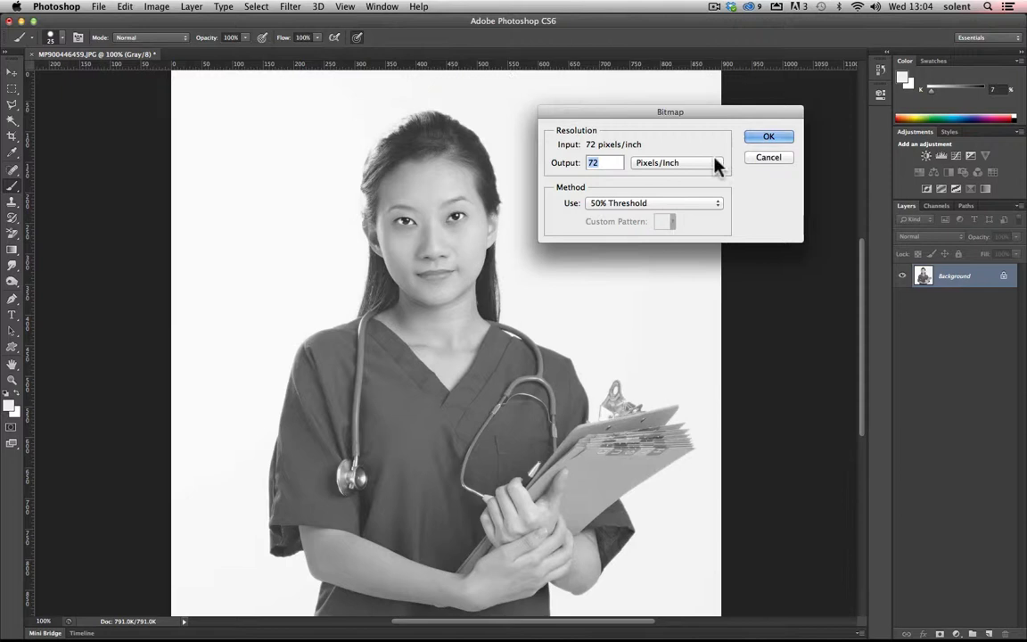
pyautogui.click(767, 135)
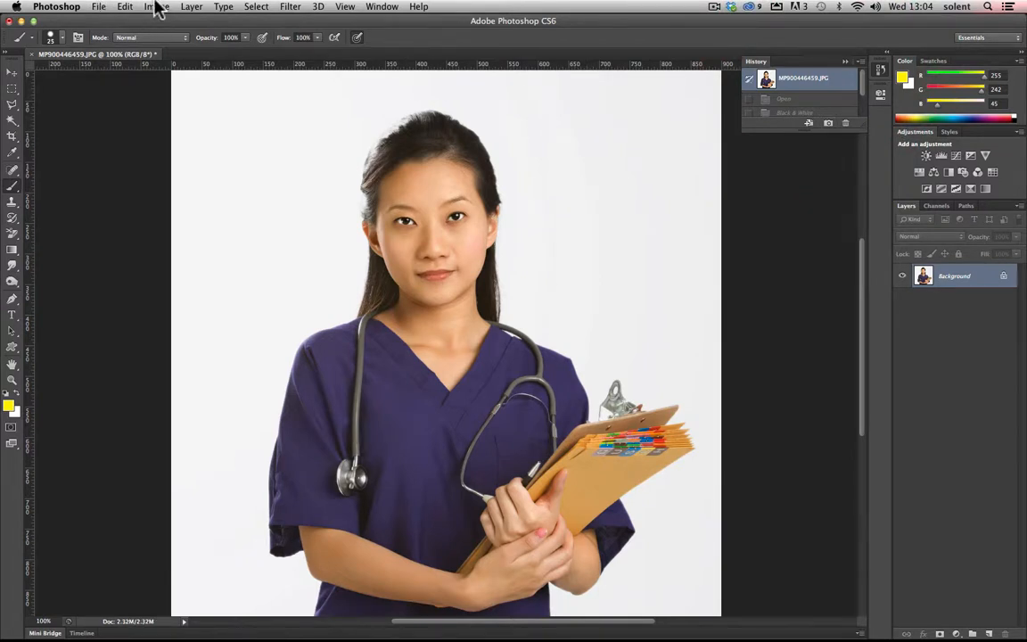
# Apply a Threshold adjustment at level 129 for a stark black-and-white image
pyautogui.click(143, 7)
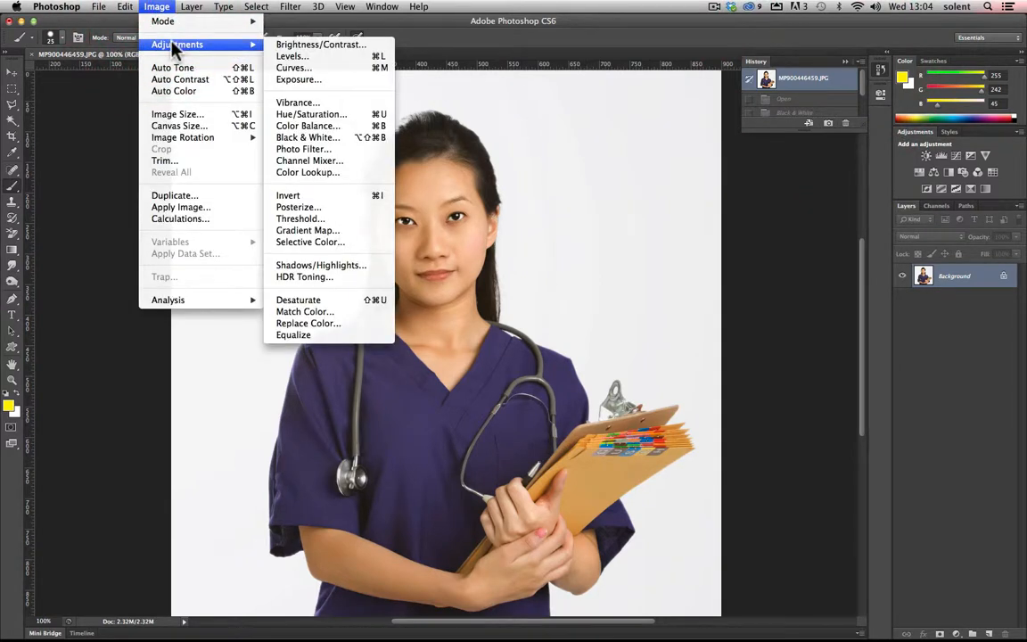
pyautogui.moveTo(307, 230)
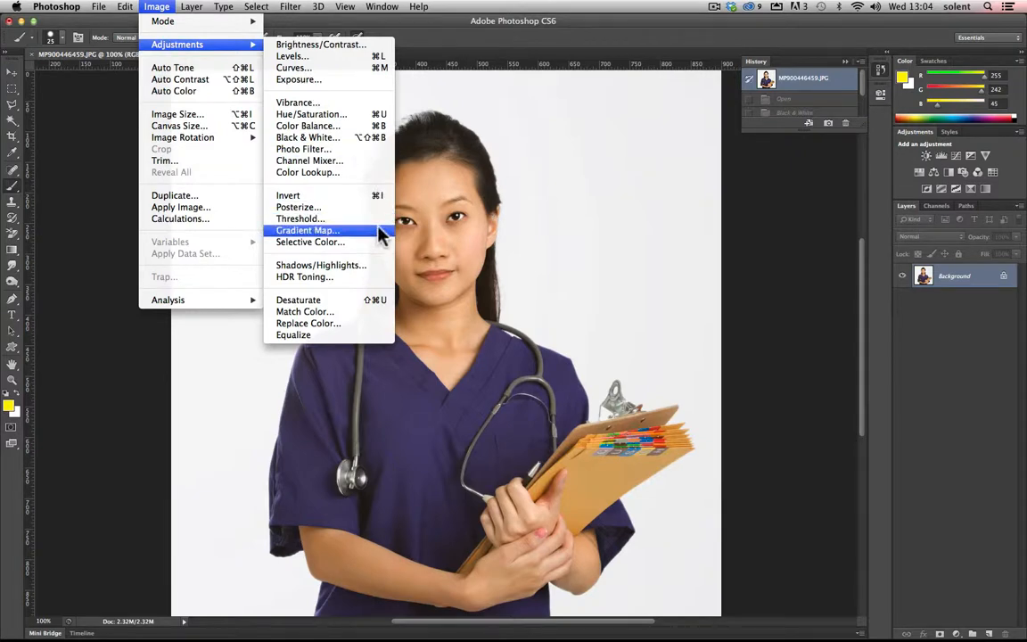
pyautogui.click(299, 217)
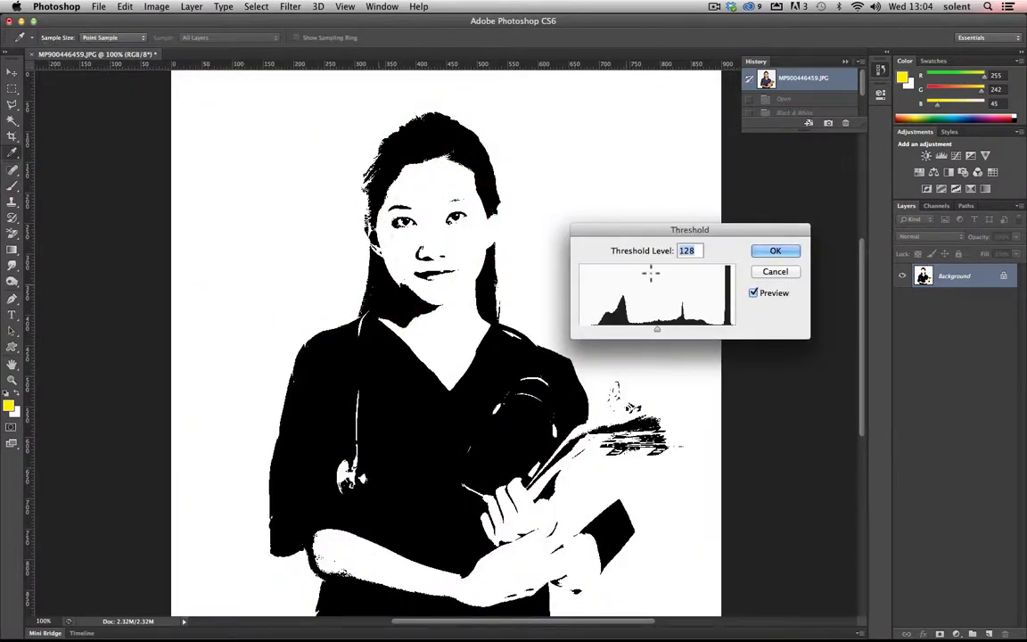
pyautogui.moveTo(656, 328); pyautogui.dragTo(651, 335)
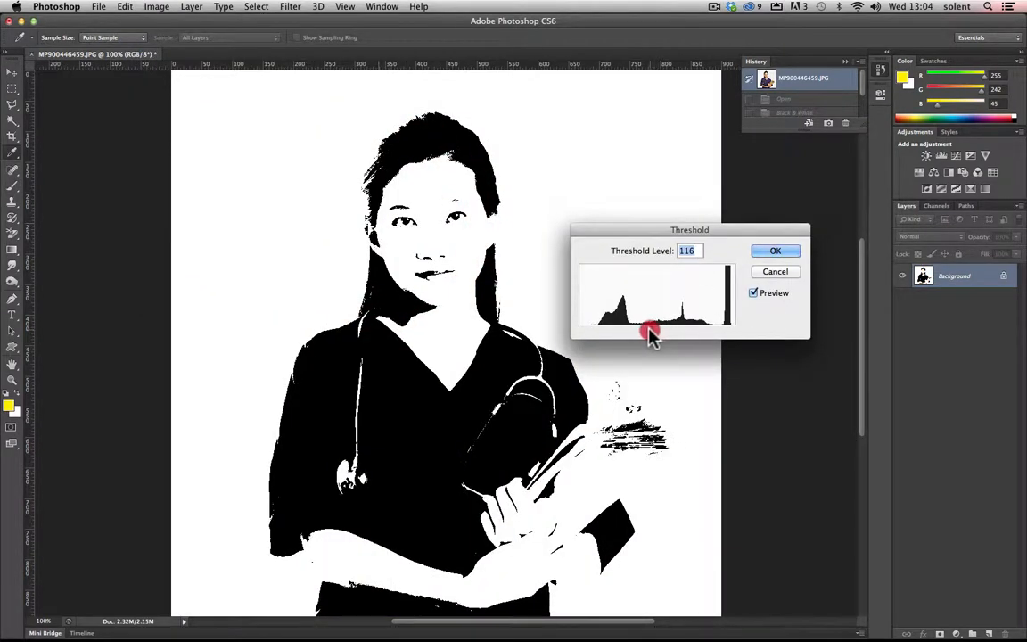
pyautogui.moveTo(650, 332); pyautogui.dragTo(674, 331)
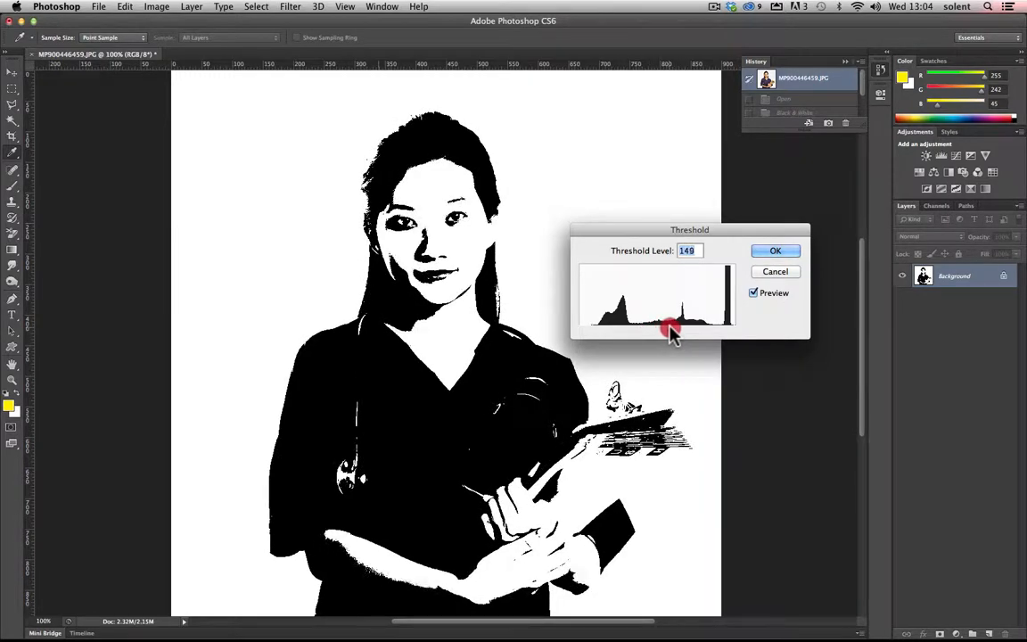
pyautogui.moveTo(676, 328); pyautogui.dragTo(667, 328)
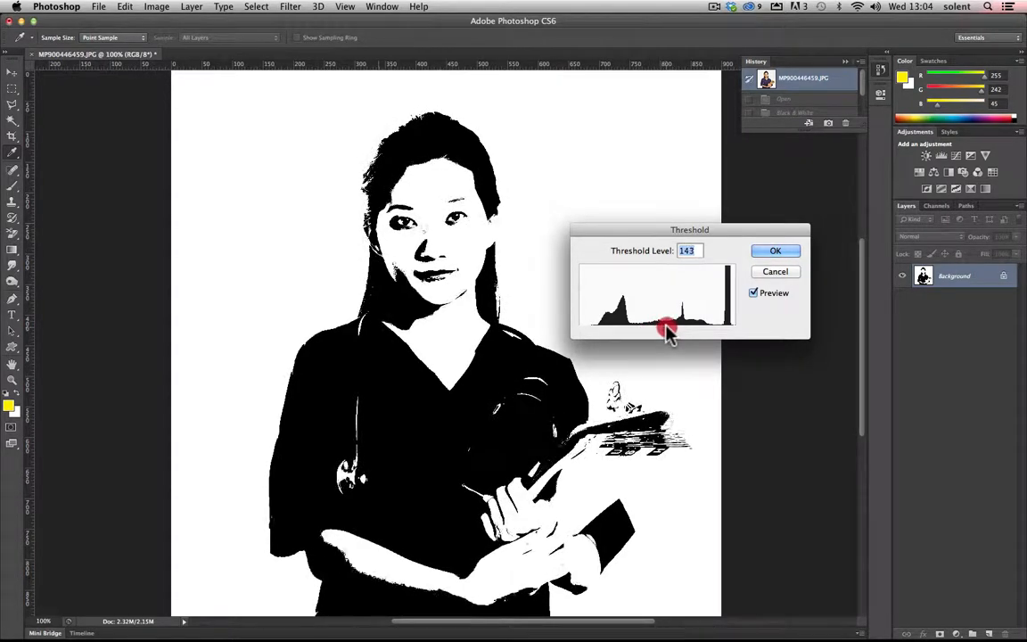
pyautogui.moveTo(667, 324); pyautogui.dragTo(676, 325)
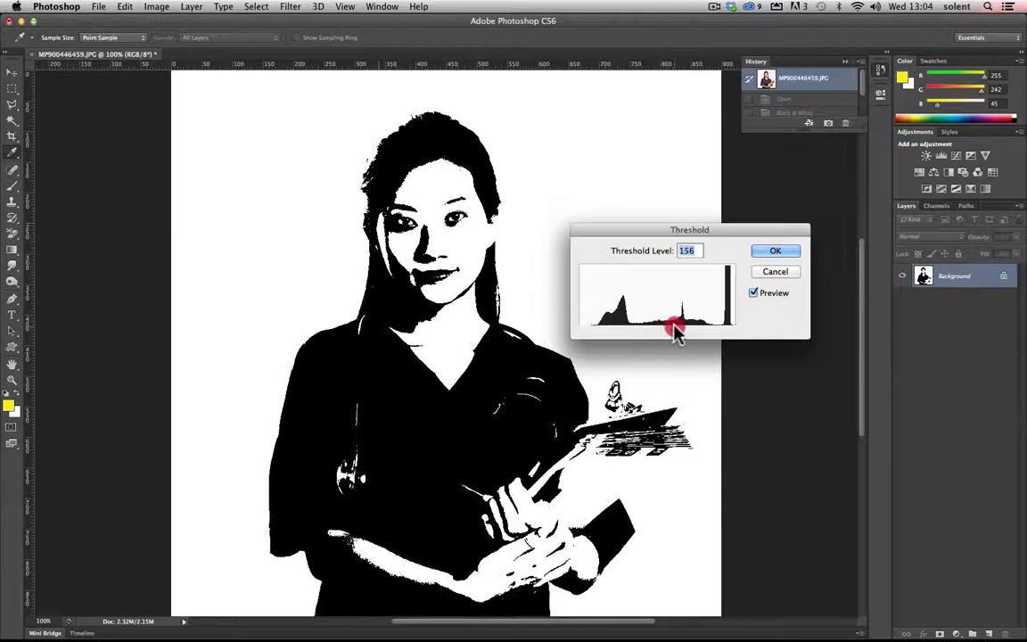
pyautogui.moveTo(676, 328); pyautogui.dragTo(658, 328)
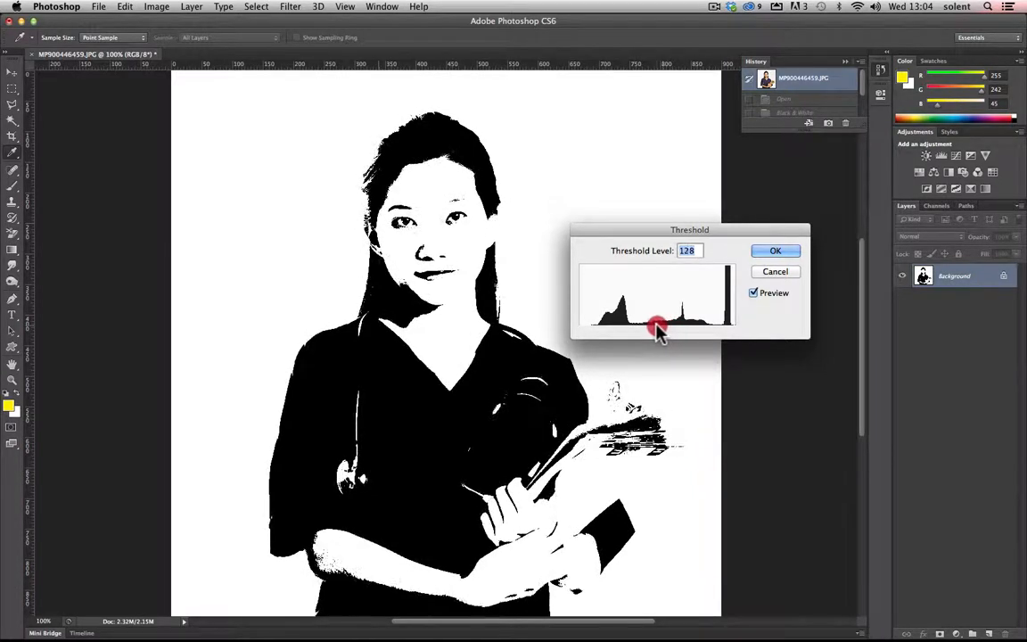
pyautogui.moveTo(658, 325); pyautogui.dragTo(646, 325)
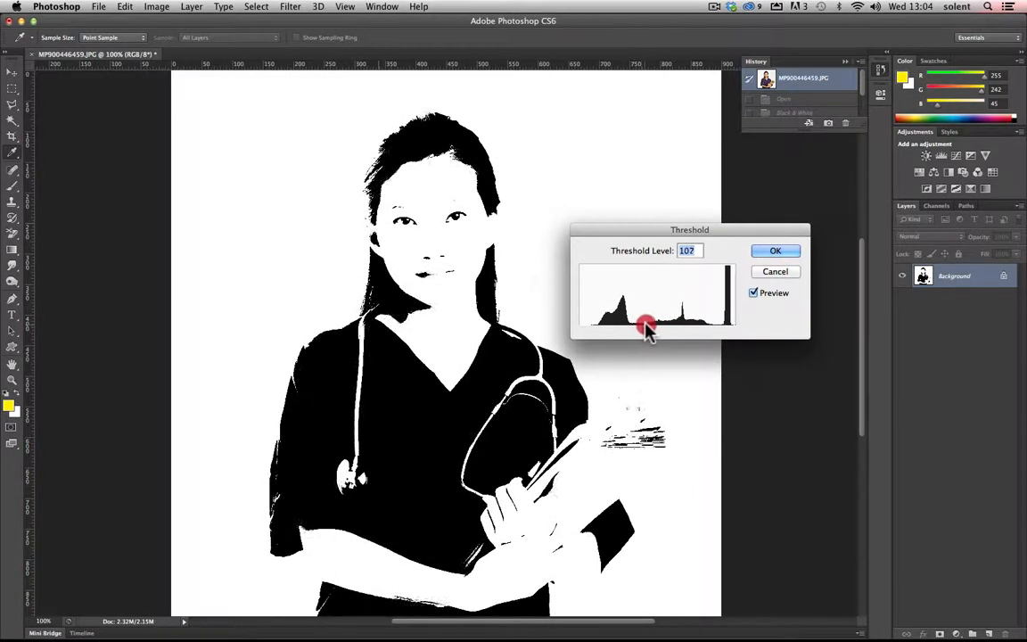
pyautogui.moveTo(646, 325); pyautogui.dragTo(660, 324)
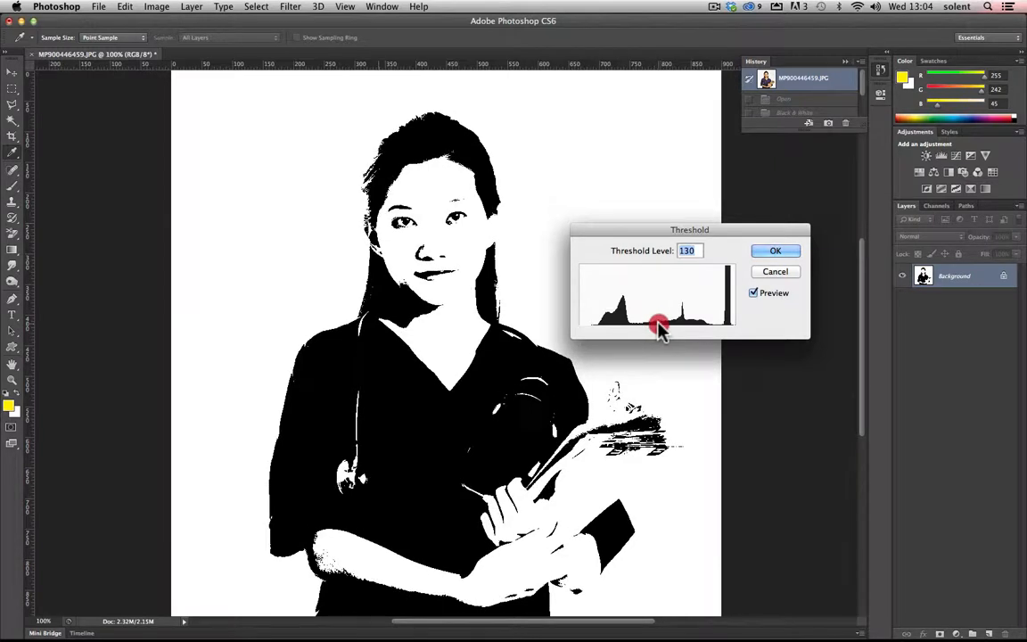
pyautogui.moveTo(658, 321); pyautogui.dragTo(651, 321)
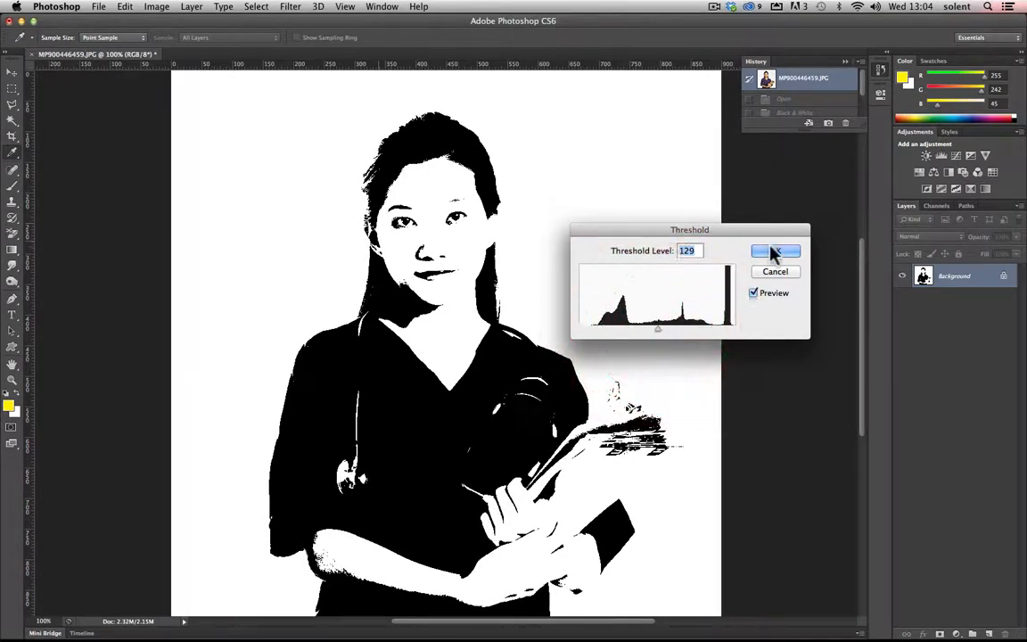
pyautogui.click(775, 250)
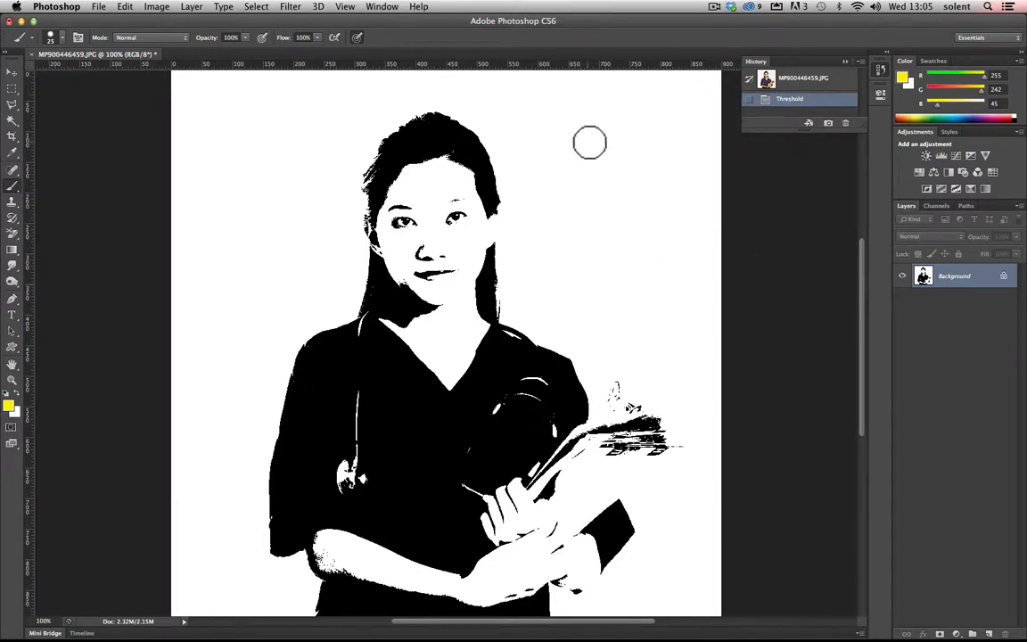
pyautogui.moveTo(565, 257)
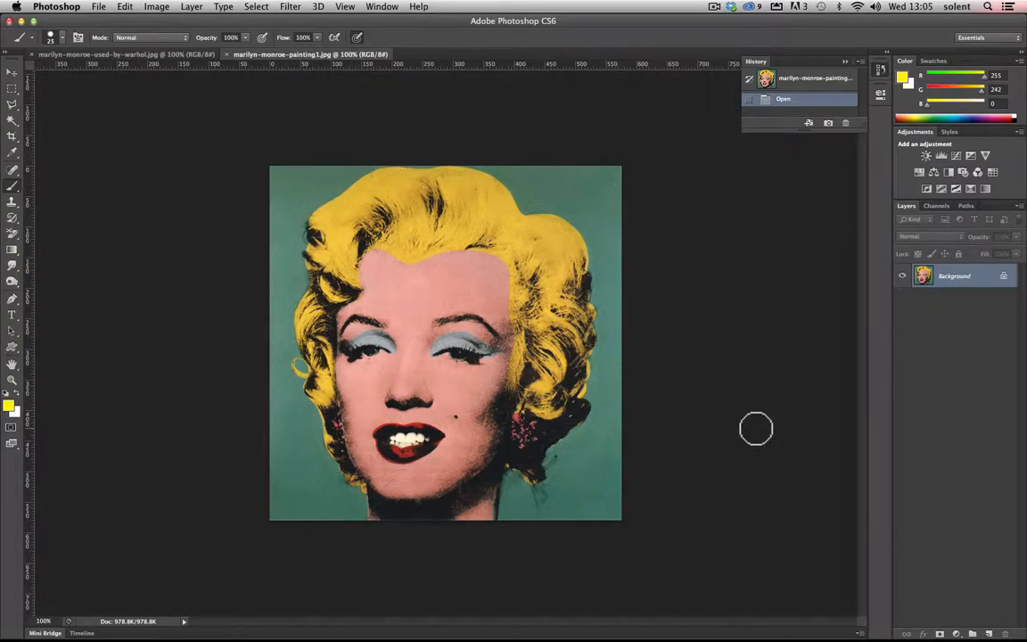
pyautogui.moveTo(713, 330)
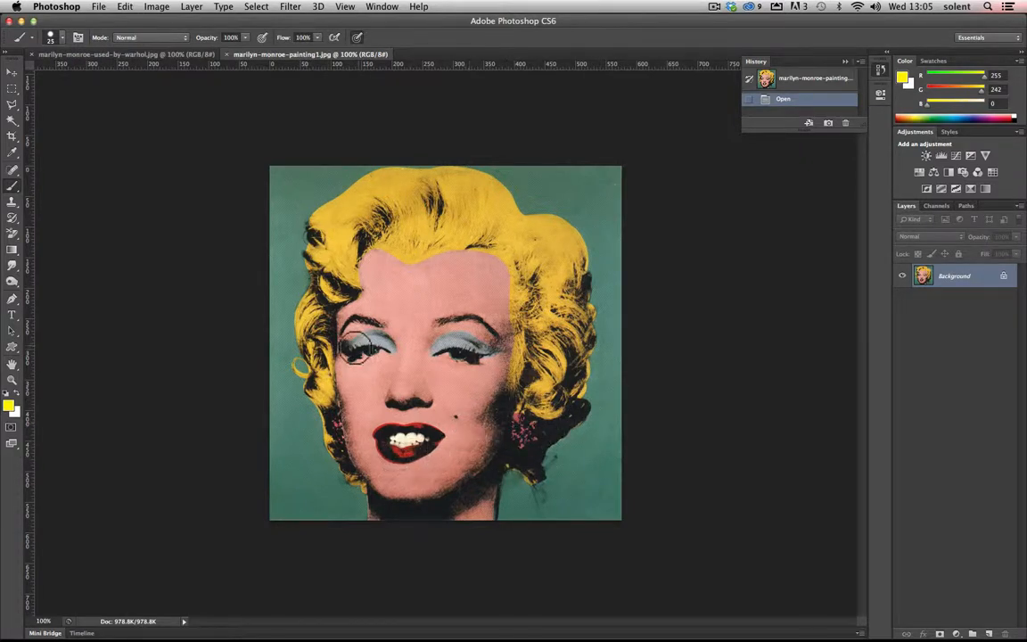
pyautogui.moveTo(450, 255)
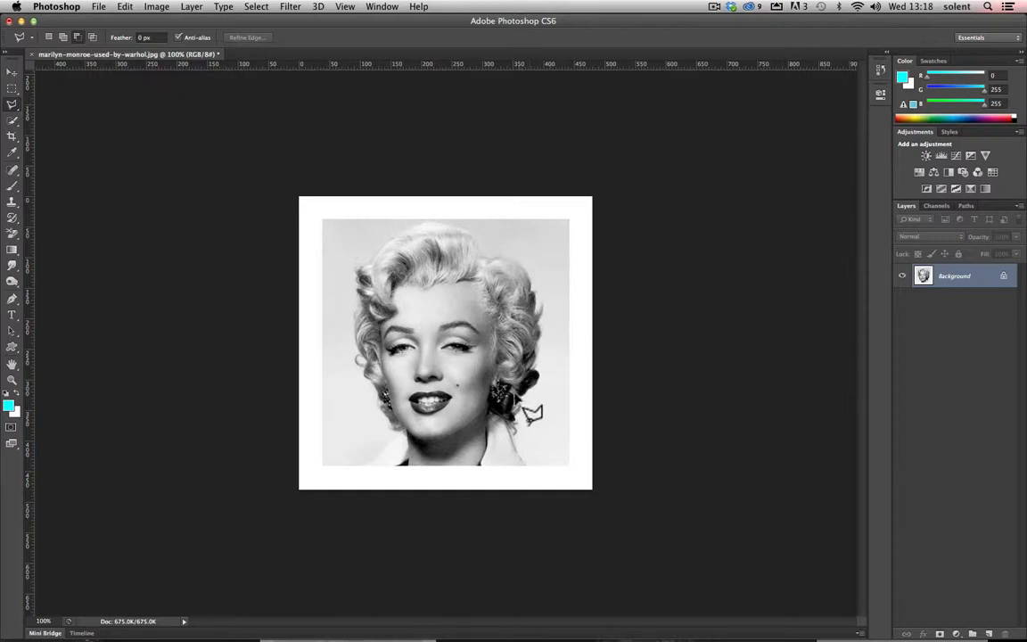
pyautogui.moveTo(428, 289)
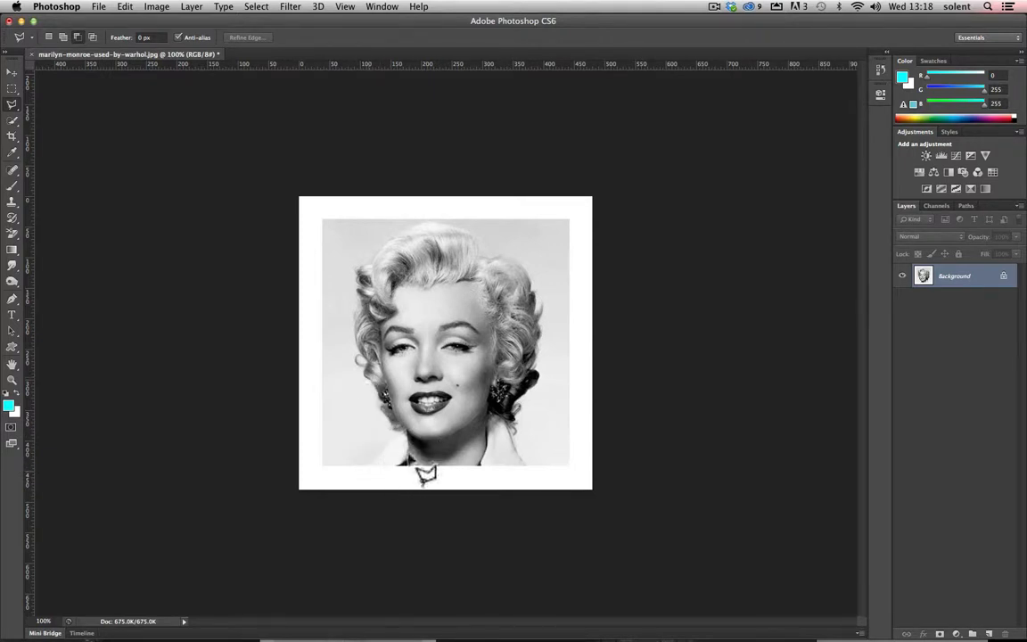
pyautogui.moveTo(489, 258)
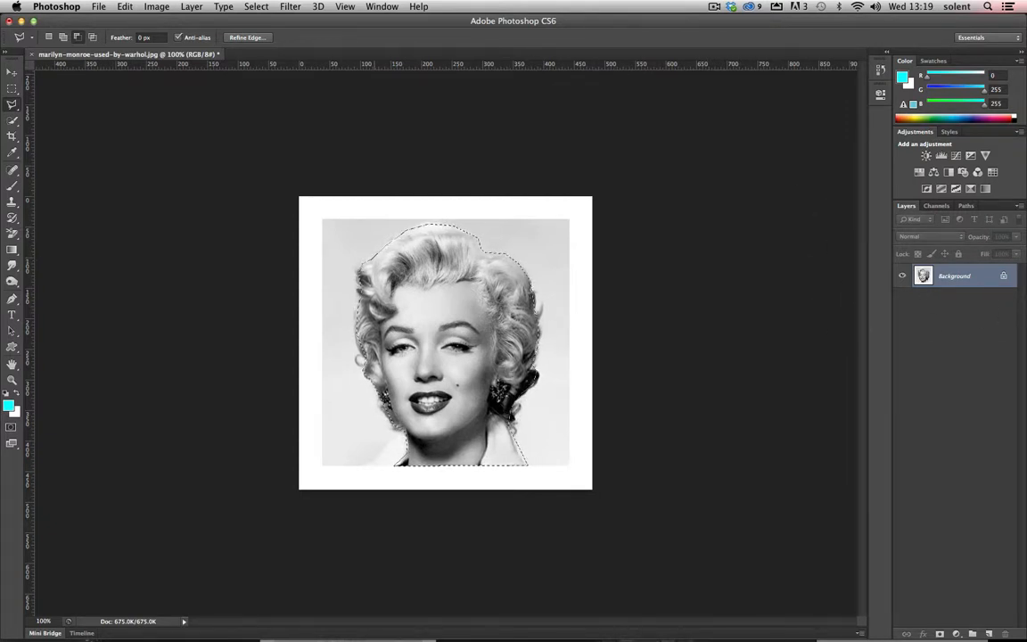
# Copy the selected head to a new layer with Cmd+J and make the Background layer active
pyautogui.press('cmd+j')
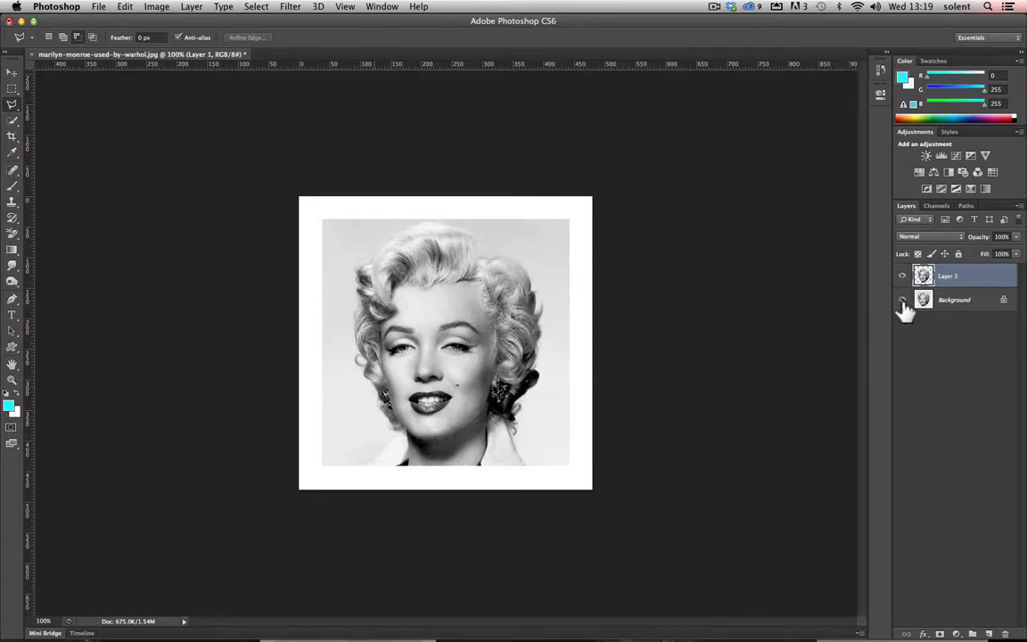
pyautogui.click(902, 300)
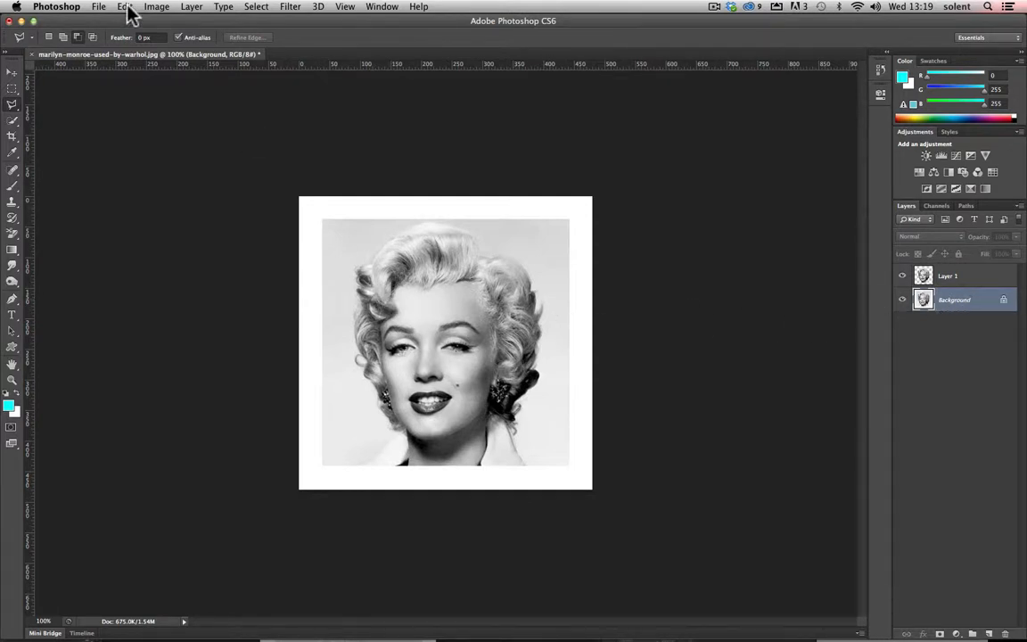
# Select the whole canvas and bring up the Fill settings with its Use choices
pyautogui.click(278, 7)
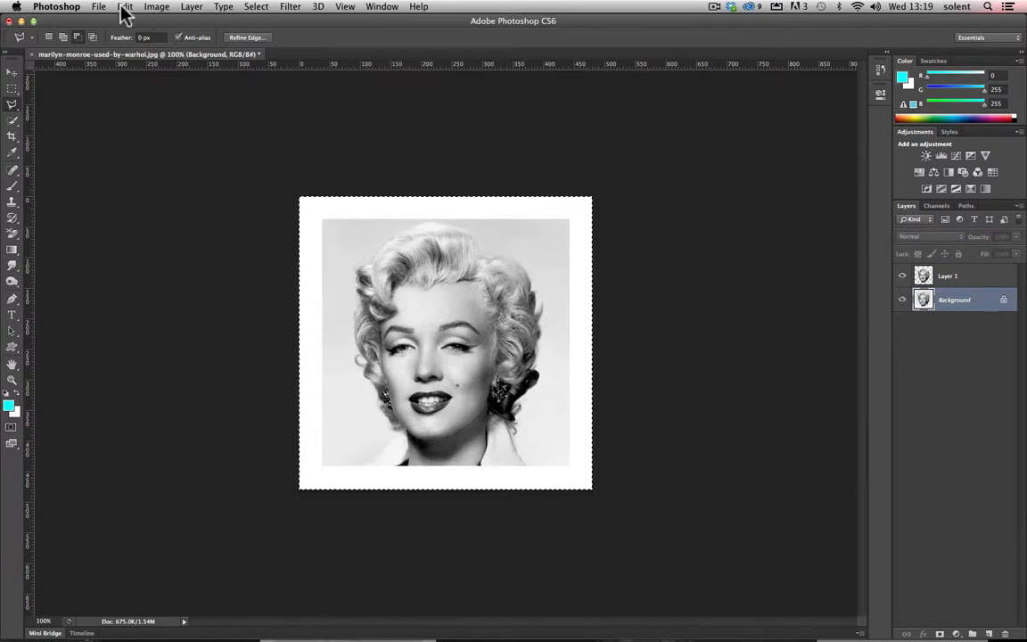
pyautogui.click(124, 7)
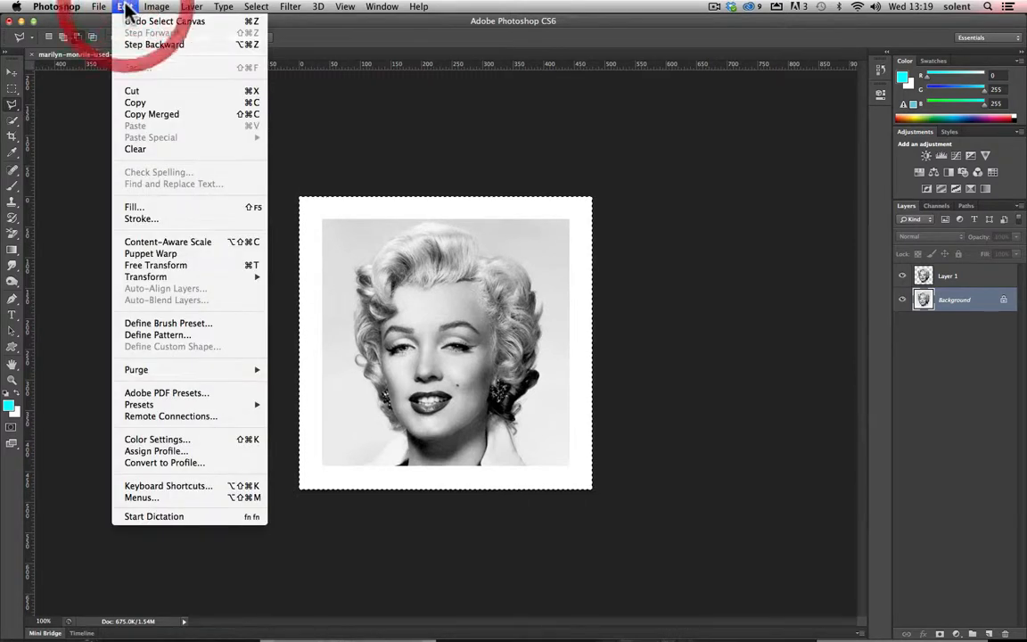
pyautogui.click(134, 206)
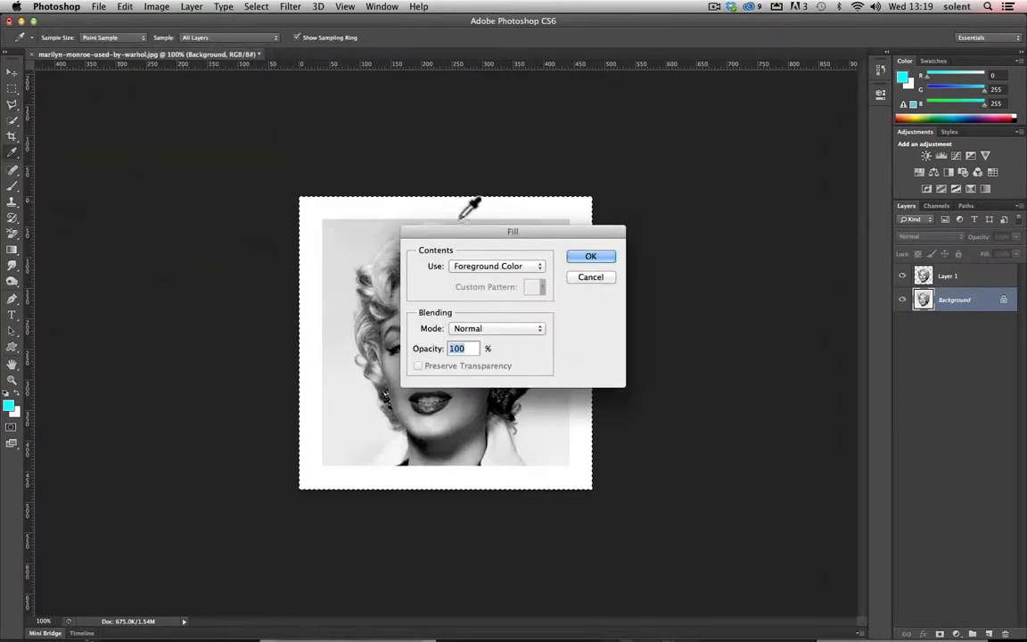
pyautogui.click(495, 265)
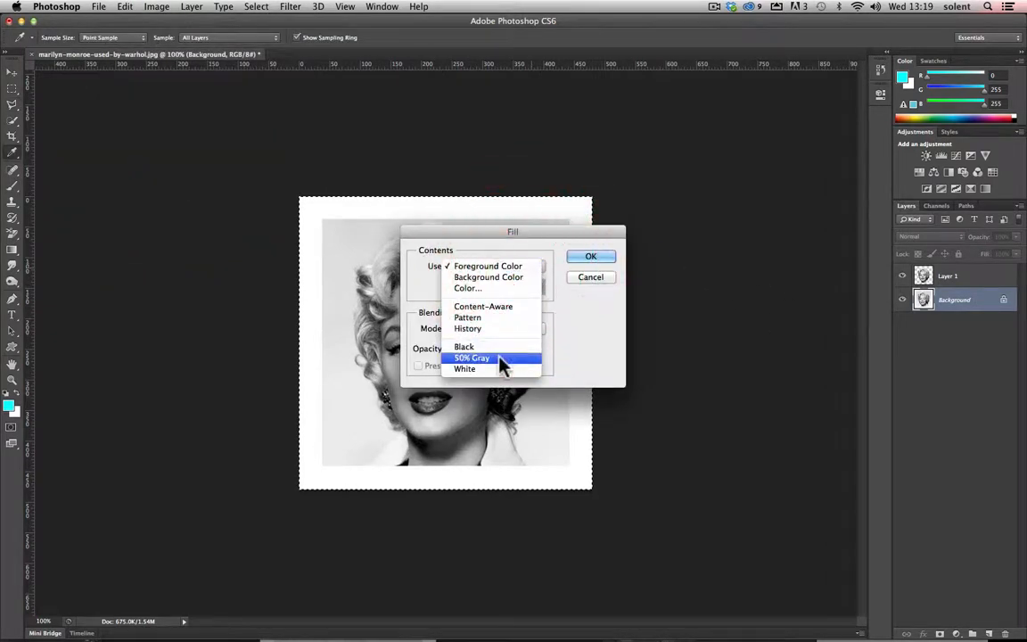
pyautogui.moveTo(490, 289)
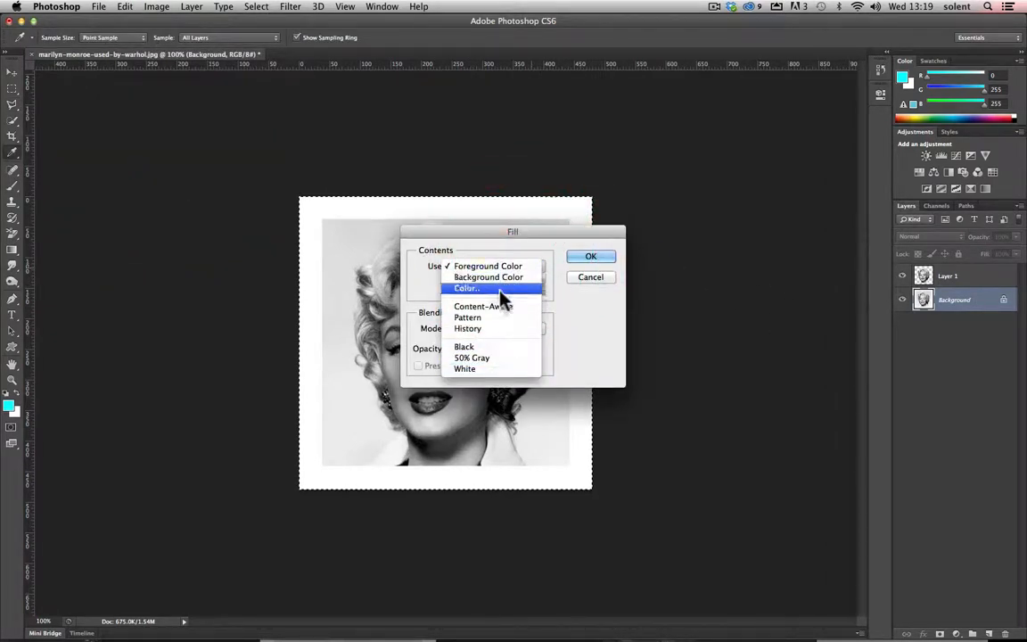
# Fill the Background layer with a bright green picked in the Color Picker
pyautogui.click(468, 287)
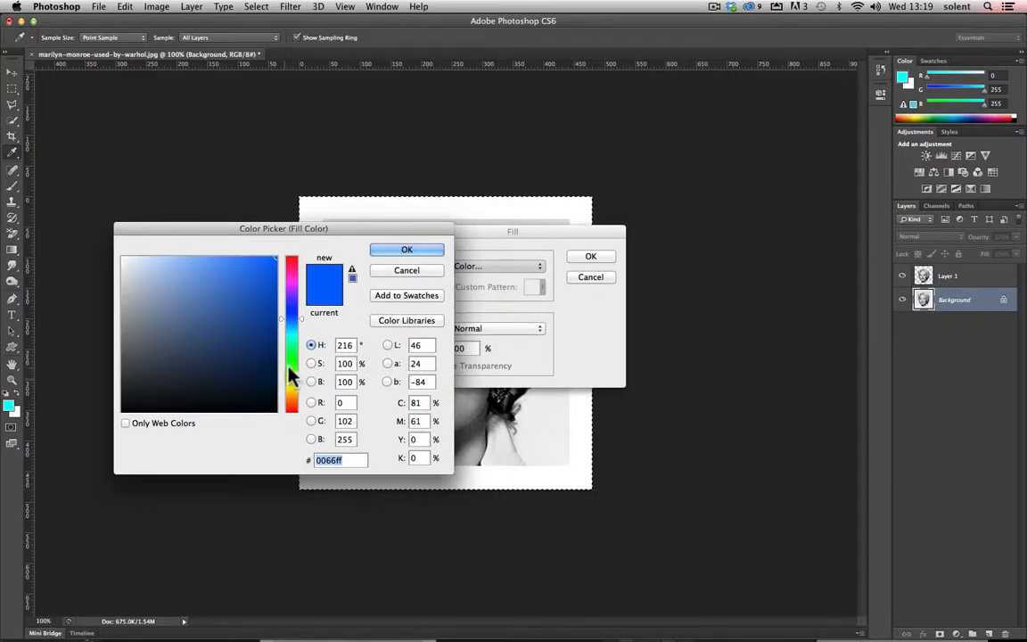
pyautogui.click(262, 310)
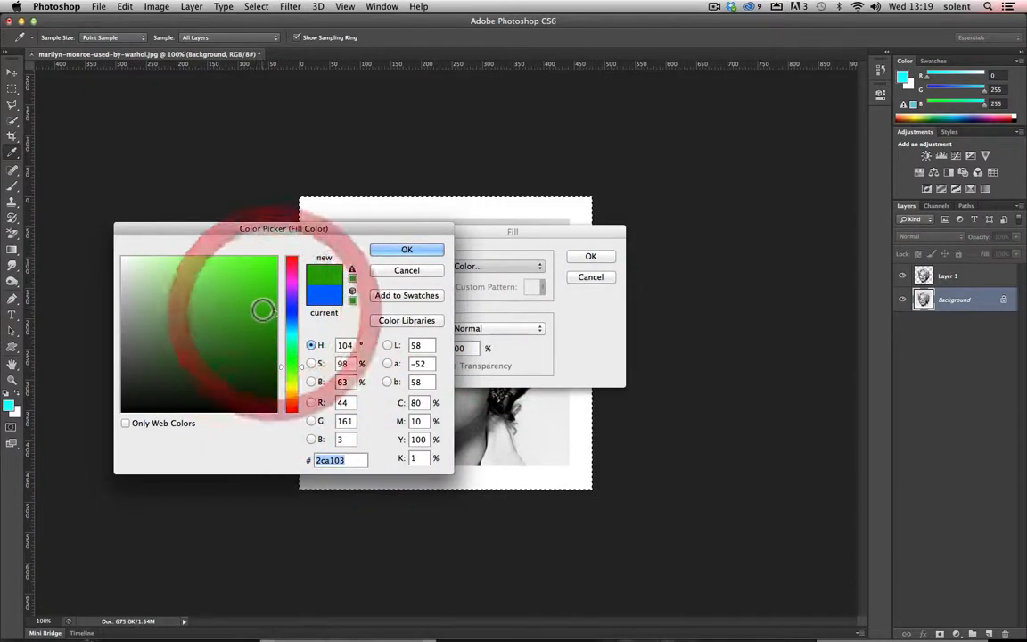
pyautogui.click(257, 294)
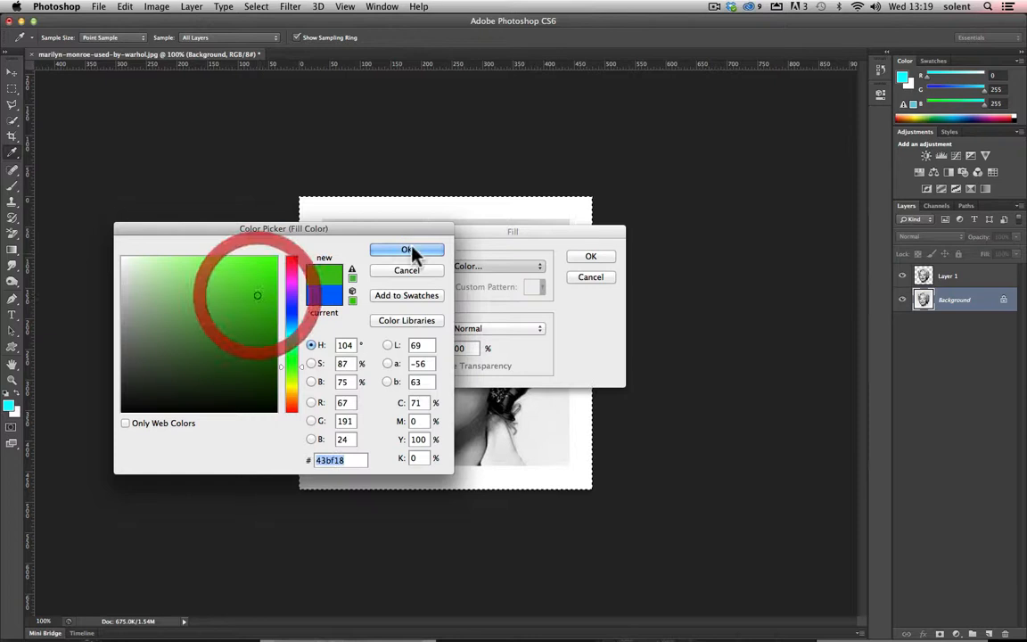
pyautogui.click(407, 250)
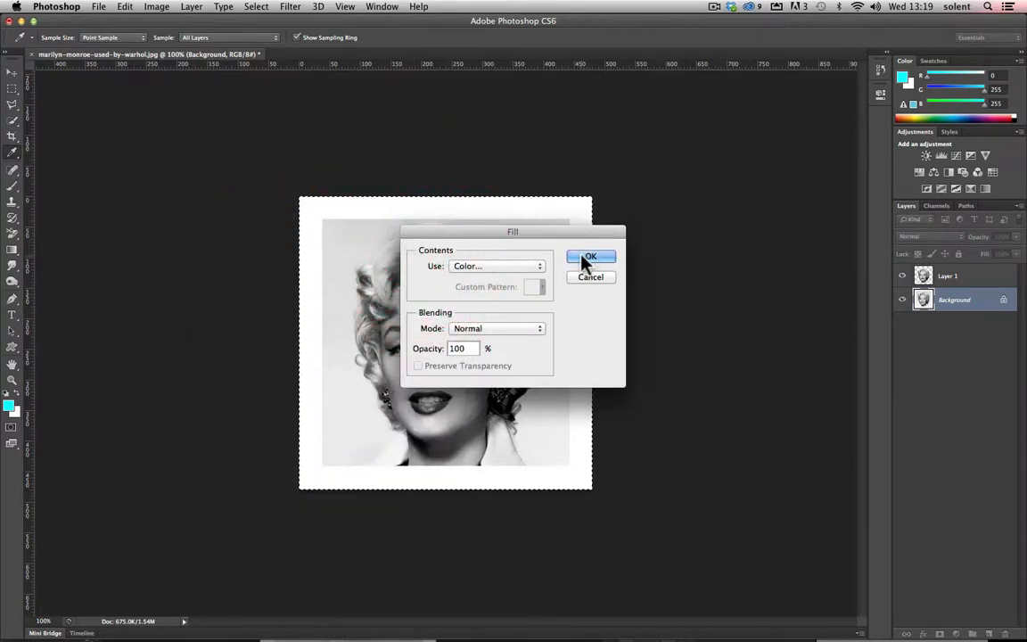
pyautogui.click(590, 257)
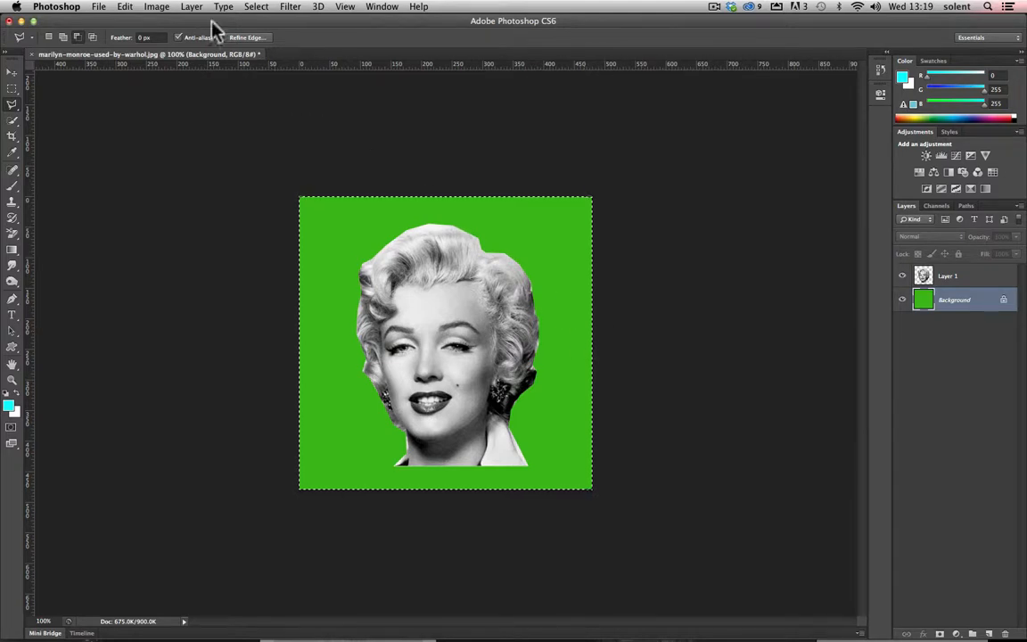
# Deselect the canvas and begin renaming Layer 1, the copied head layer
pyautogui.click(257, 8)
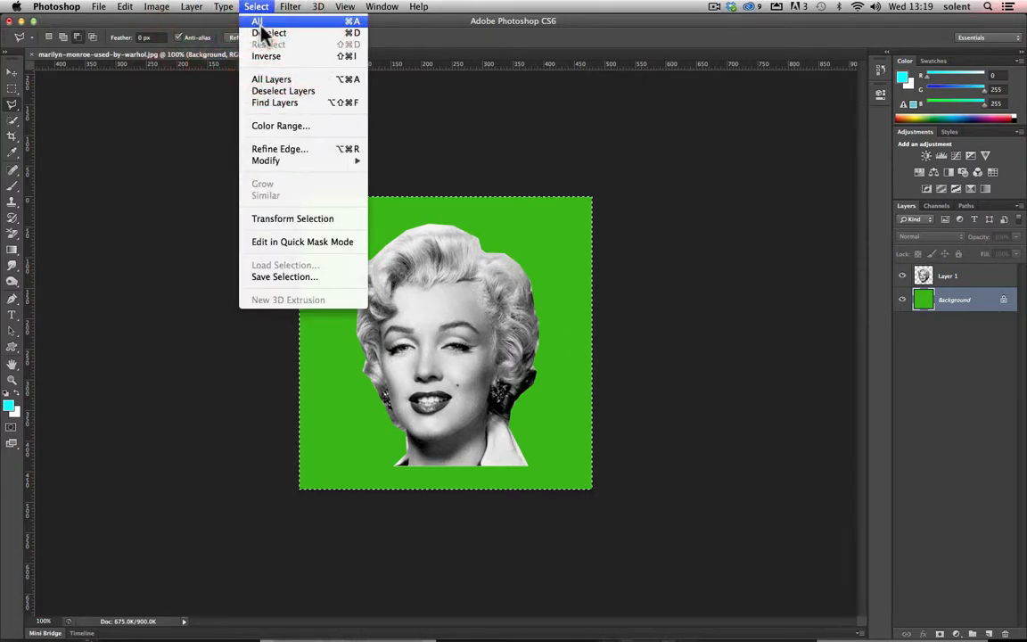
pyautogui.click(259, 32)
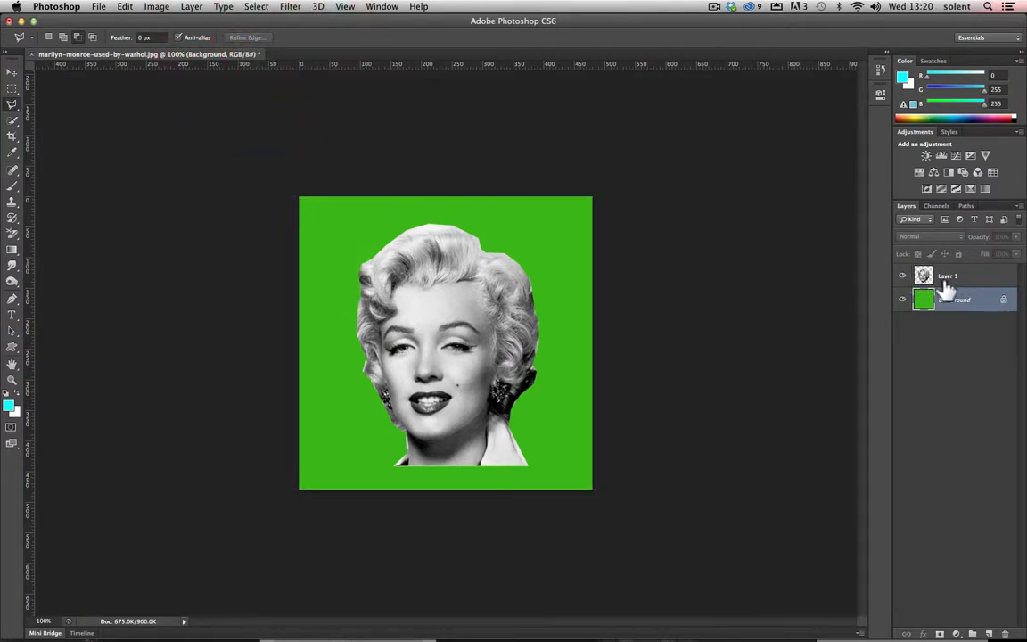
pyautogui.click(963, 274)
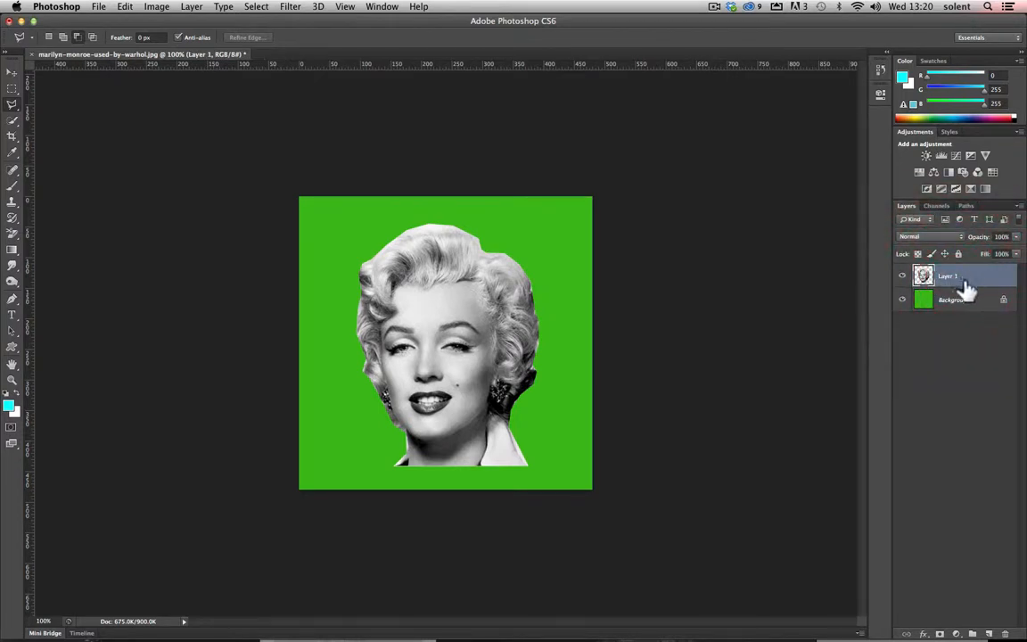
pyautogui.doubleClick(951, 275)
pyautogui.write('face')
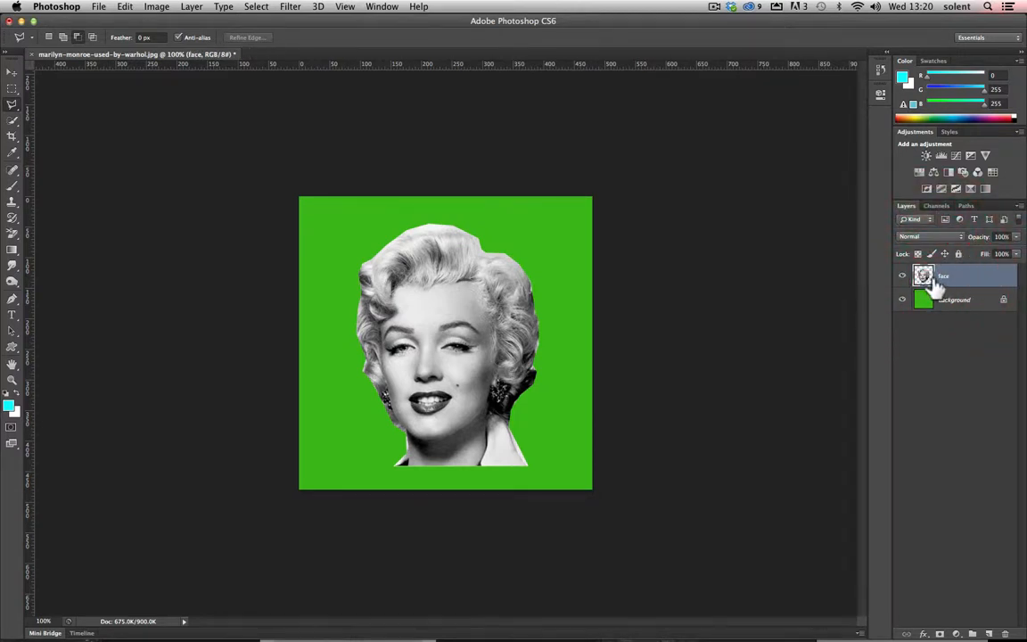
# Apply a Threshold adjustment at level 136 to make the face layer pure black and white
pyautogui.click(157, 7)
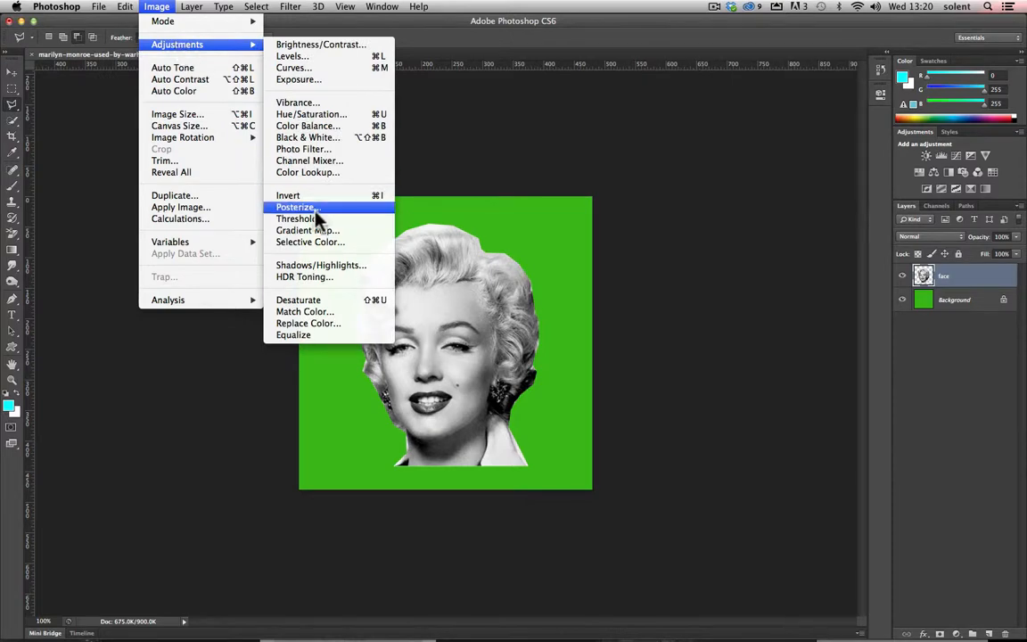
pyautogui.click(294, 218)
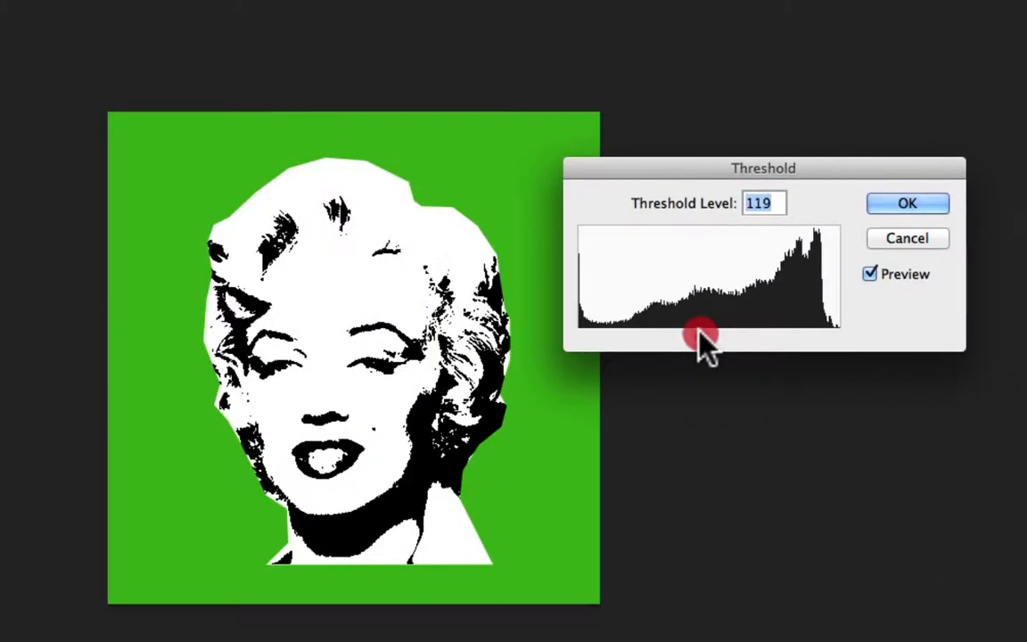
pyautogui.moveTo(699, 335); pyautogui.dragTo(727, 335)
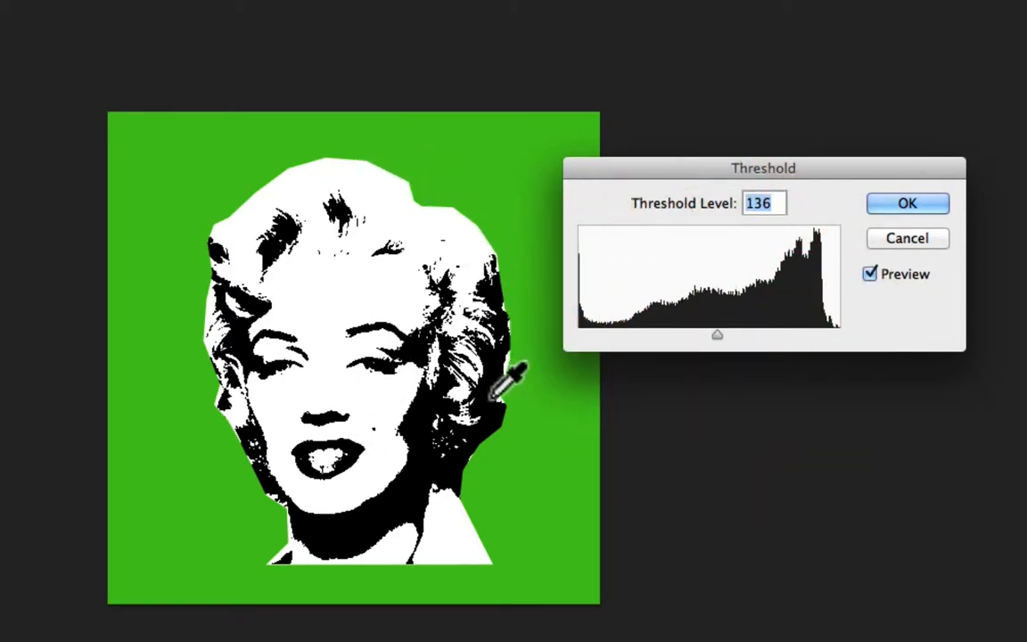
pyautogui.click(906, 204)
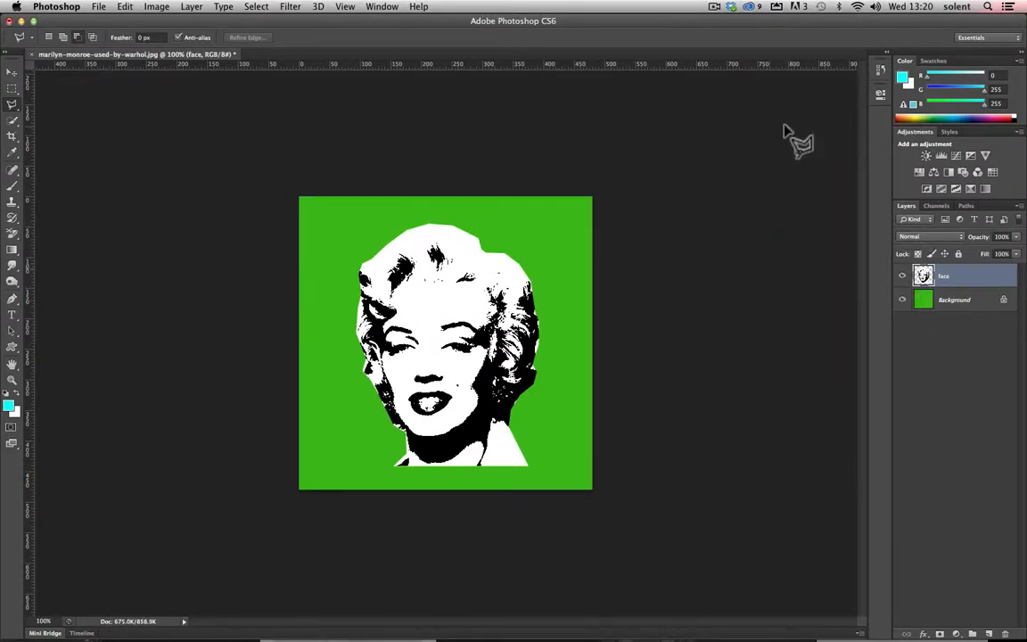
# Brush translucent yellow from the swatches over the top and right side of the hair, then show History
pyautogui.click(927, 61)
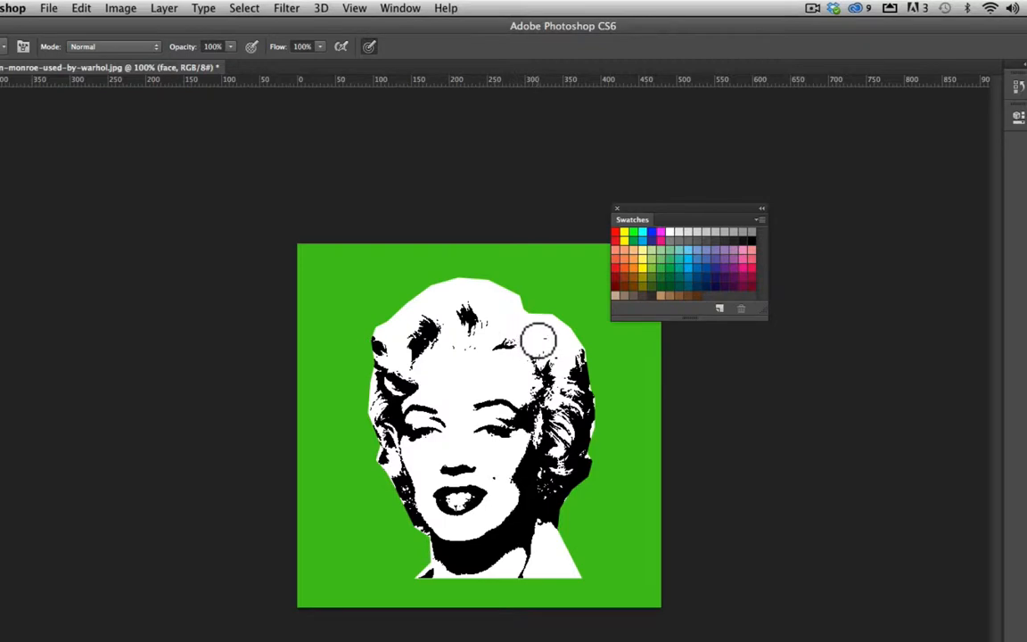
pyautogui.click(510, 335)
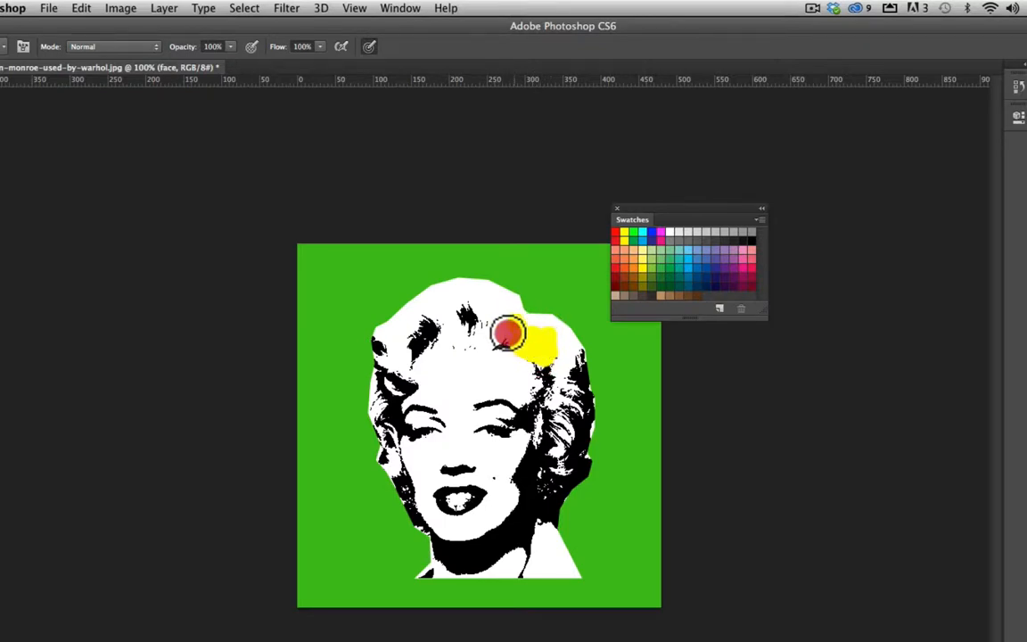
pyautogui.moveTo(509, 335); pyautogui.dragTo(571, 365)
pyautogui.write('23')
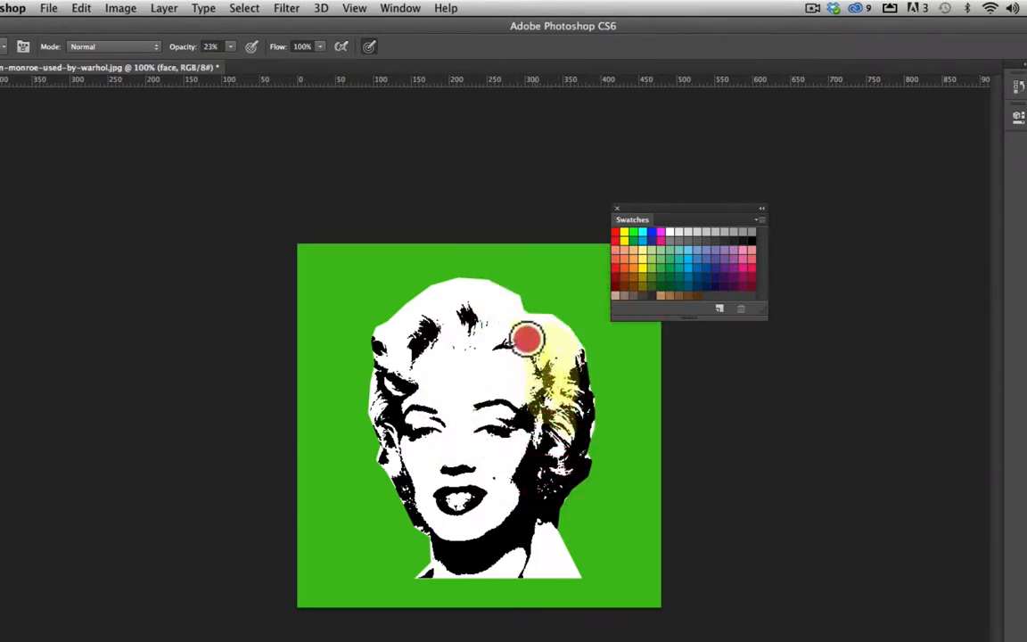
pyautogui.moveTo(526, 339); pyautogui.dragTo(550, 396)
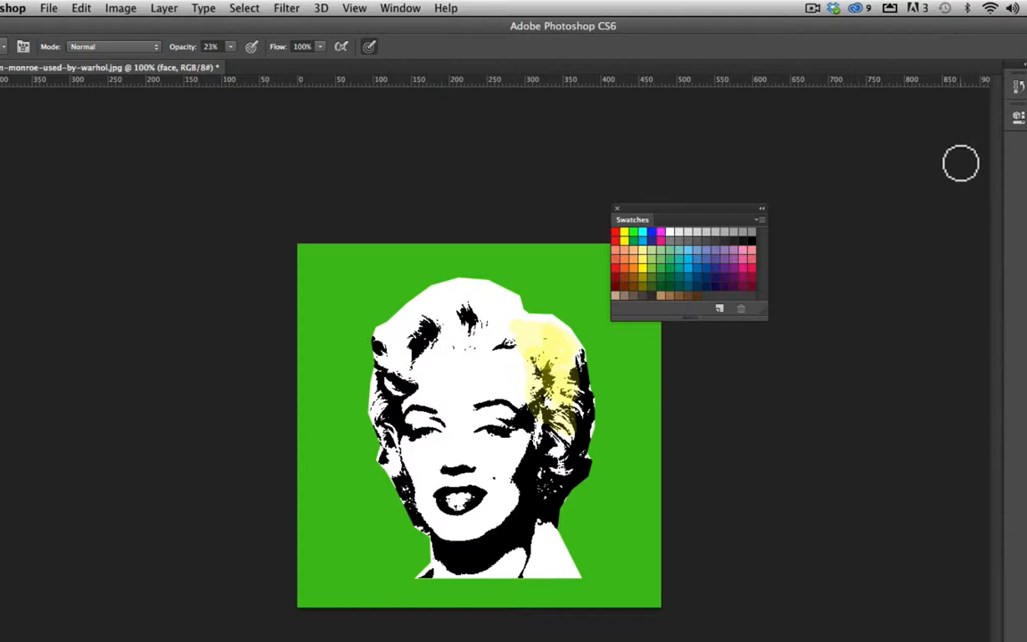
pyautogui.click(400, 8)
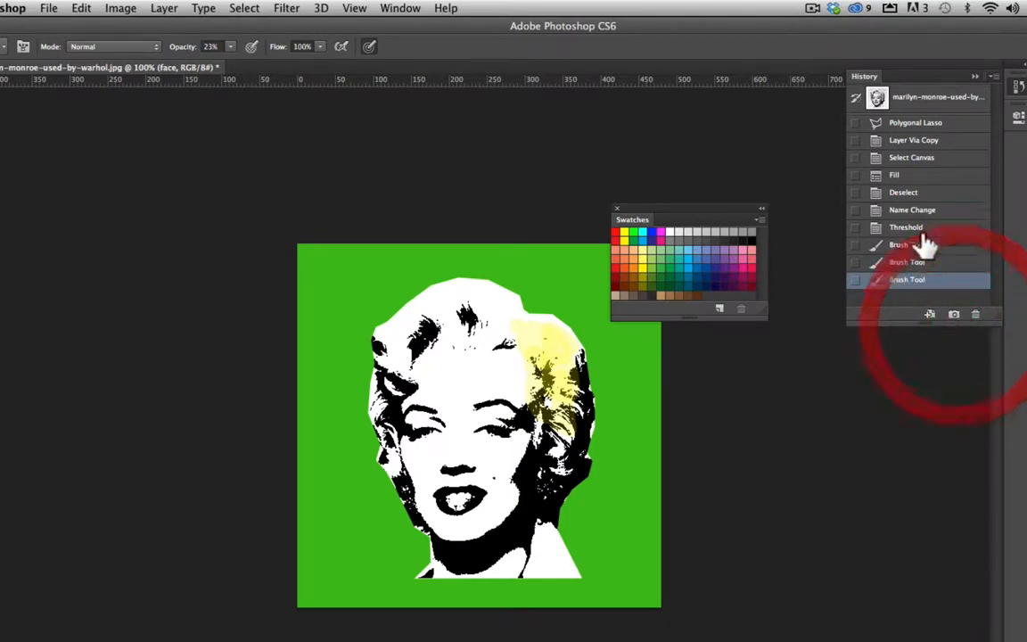
# Revert to the threshold state and test-paint yellow hair strokes with the brush in Multiply mode
pyautogui.click(908, 226)
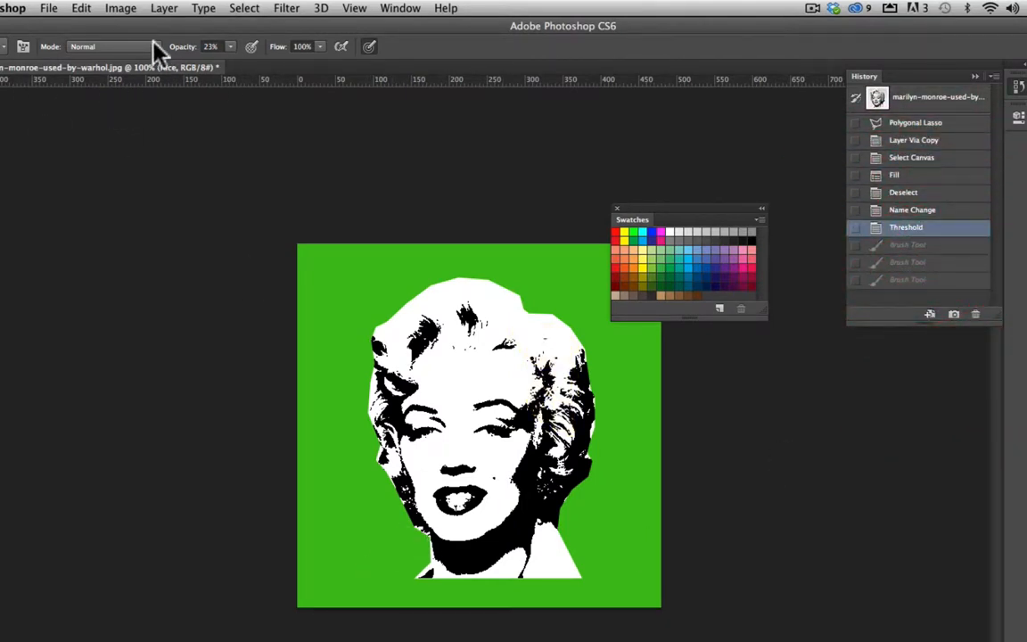
pyautogui.moveTo(162, 44)
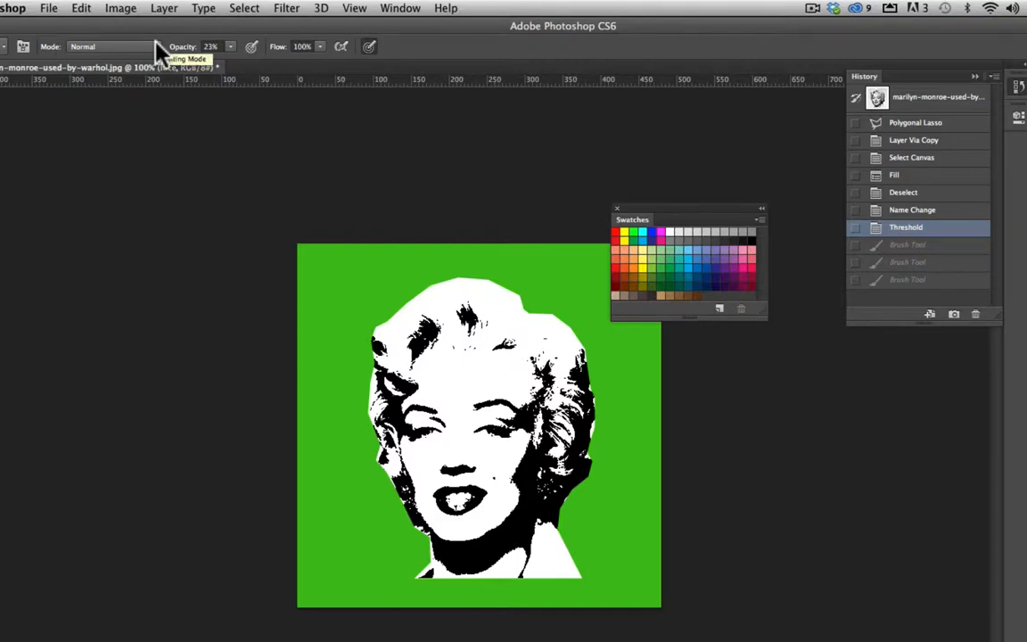
pyautogui.click(107, 47)
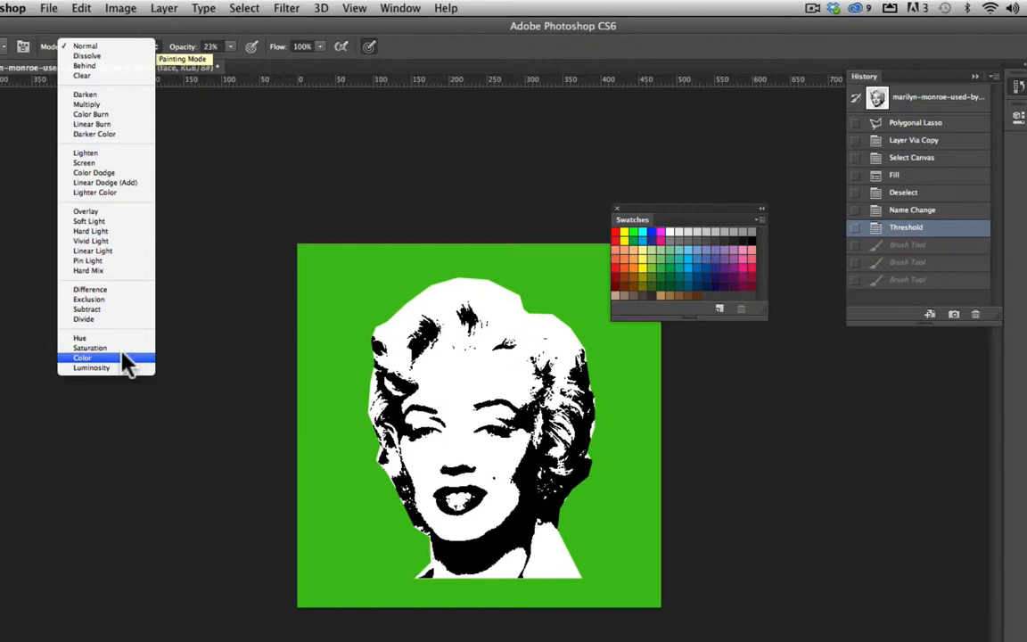
pyautogui.moveTo(86, 105)
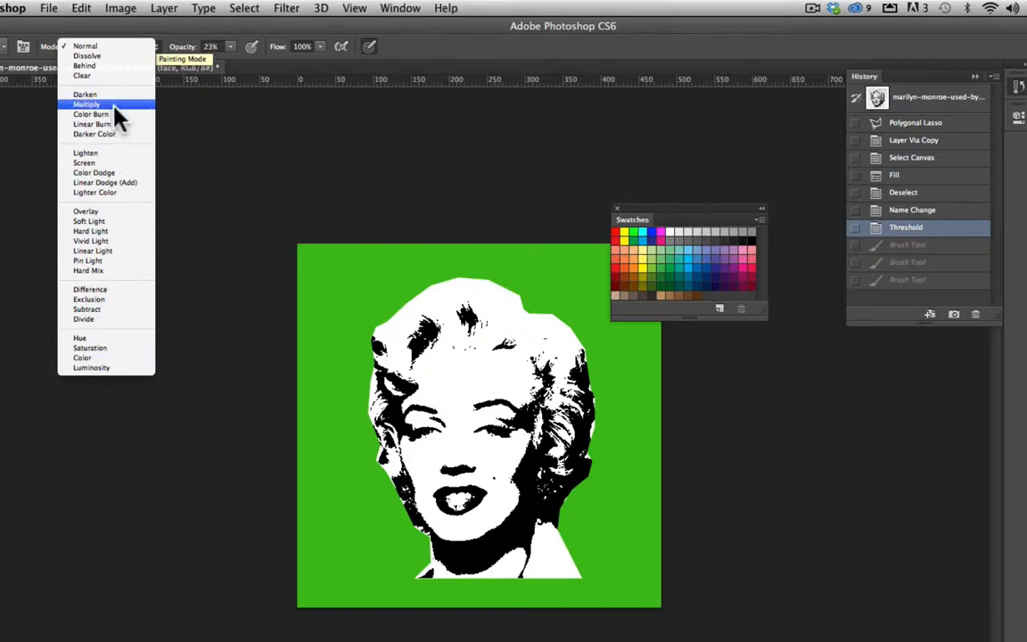
pyautogui.click(86, 103)
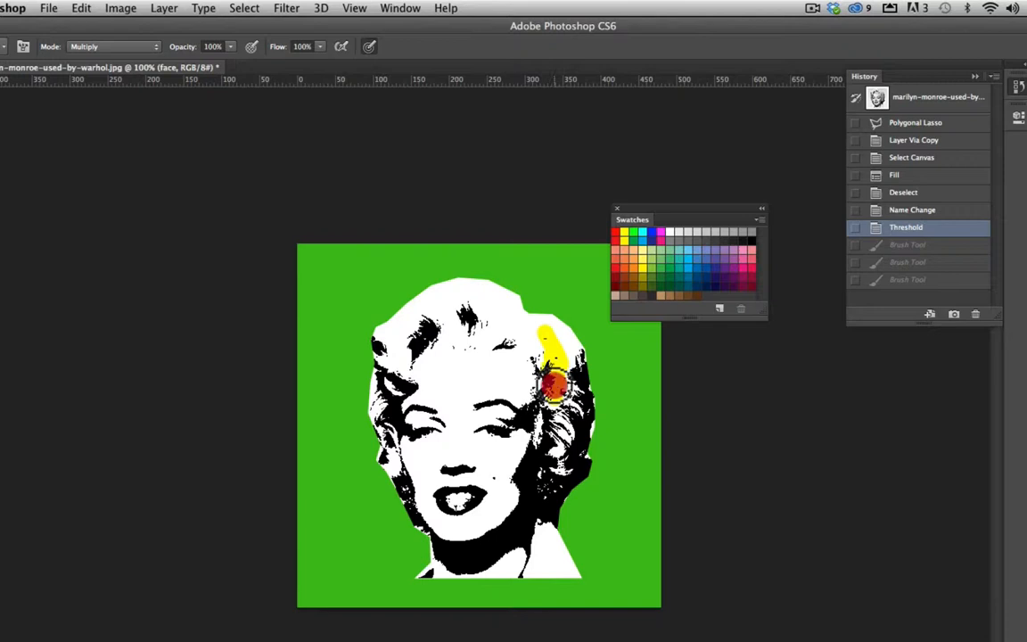
pyautogui.moveTo(553, 339); pyautogui.dragTo(567, 414)
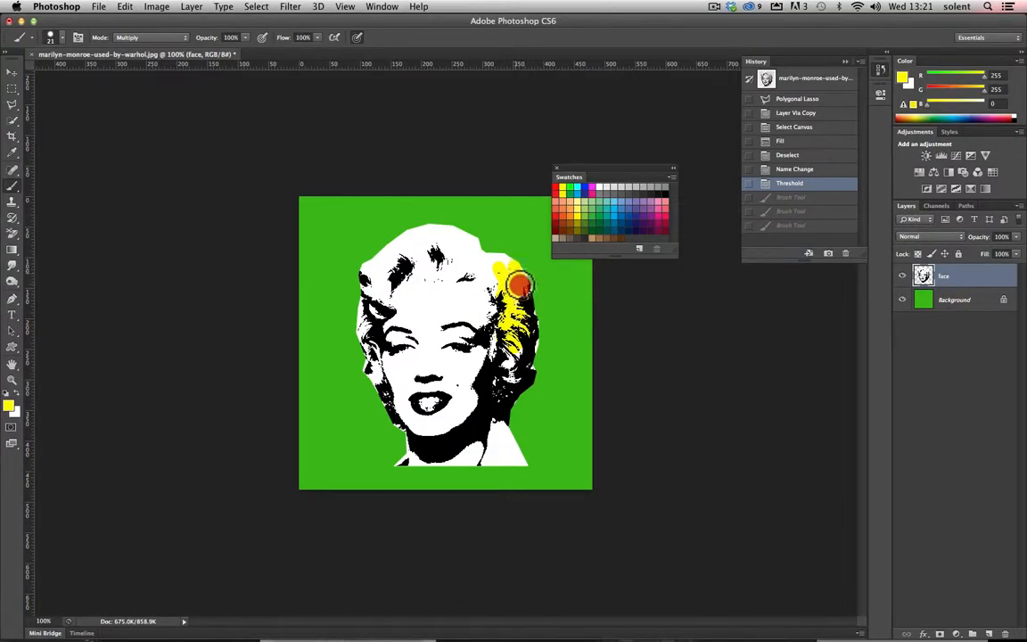
pyautogui.moveTo(517, 285); pyautogui.dragTo(531, 337)
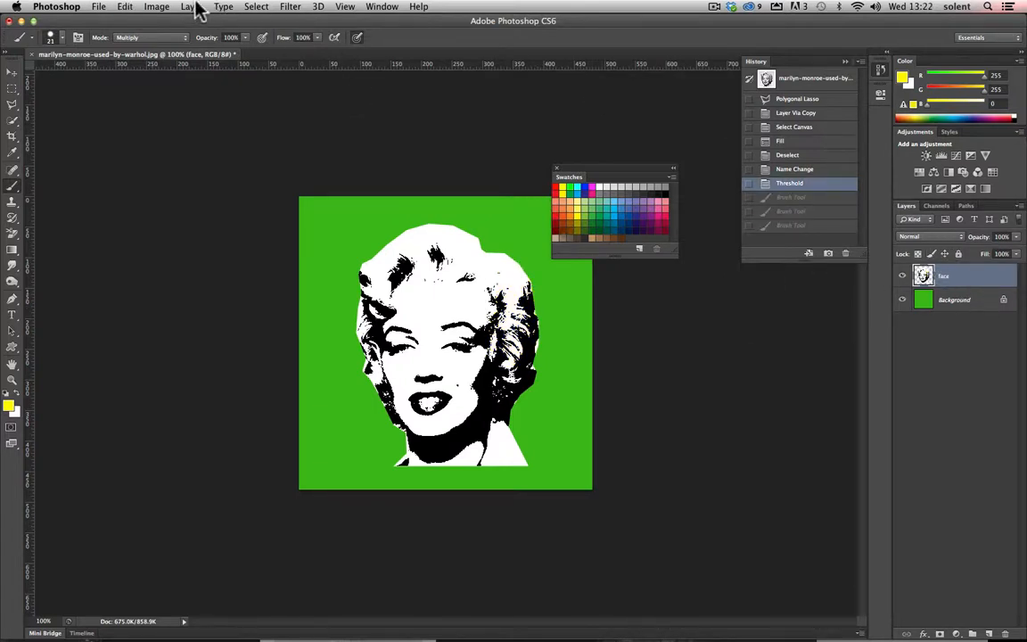
# Create a new layer named 'colour' with its blending mode set to Multiply
pyautogui.click(187, 7)
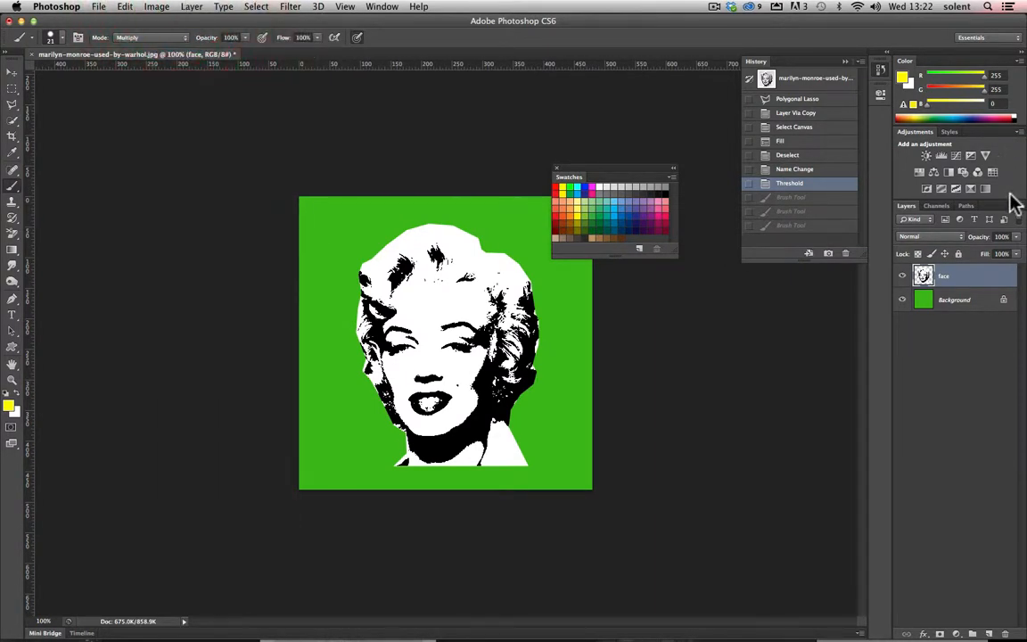
pyautogui.click(1012, 217)
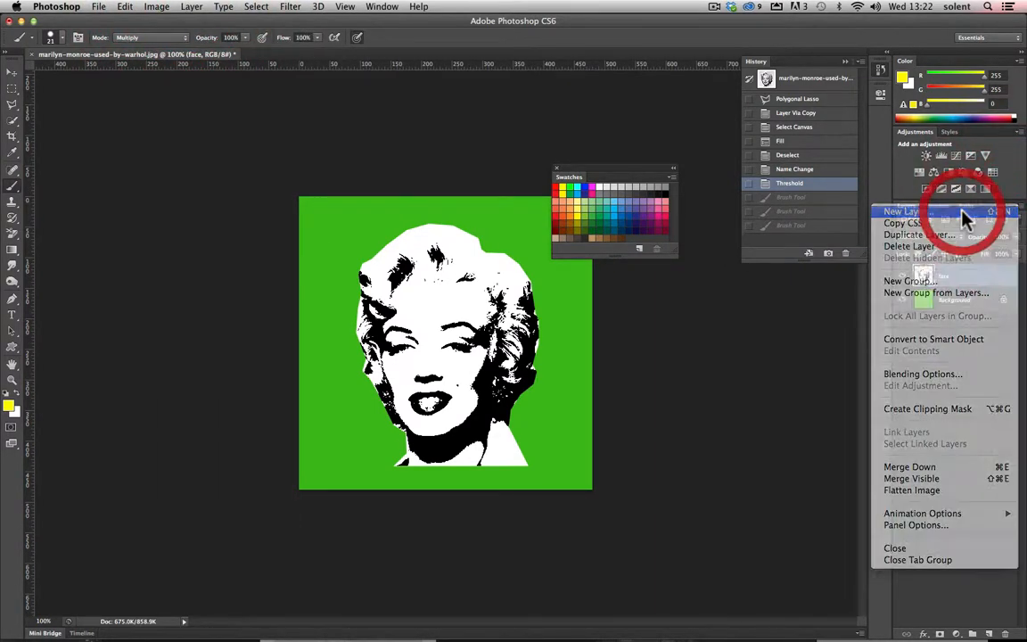
pyautogui.click(891, 211)
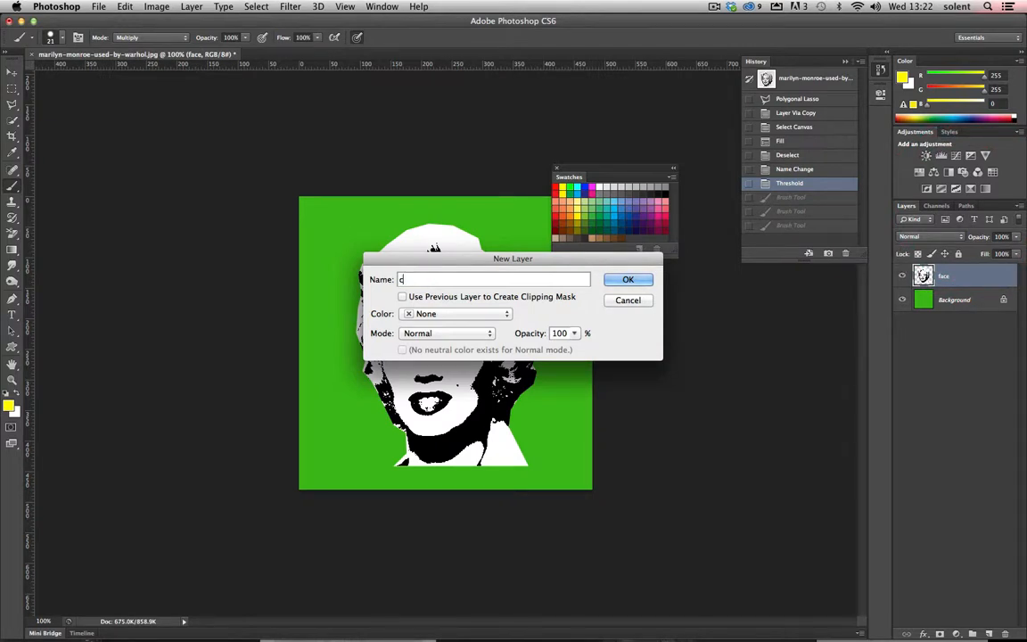
pyautogui.write('olour')
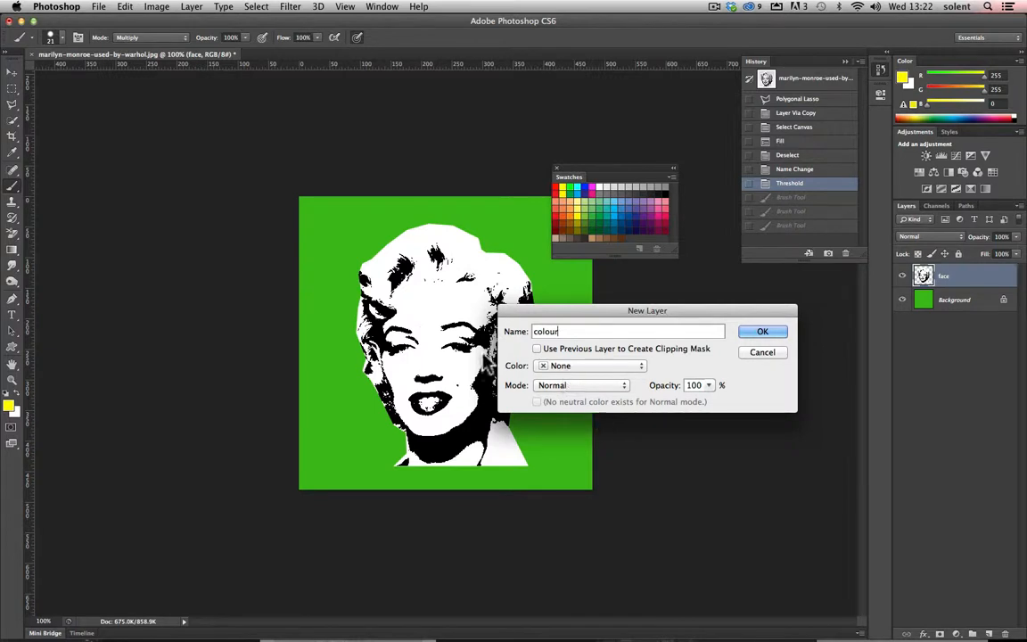
pyautogui.moveTo(551, 385)
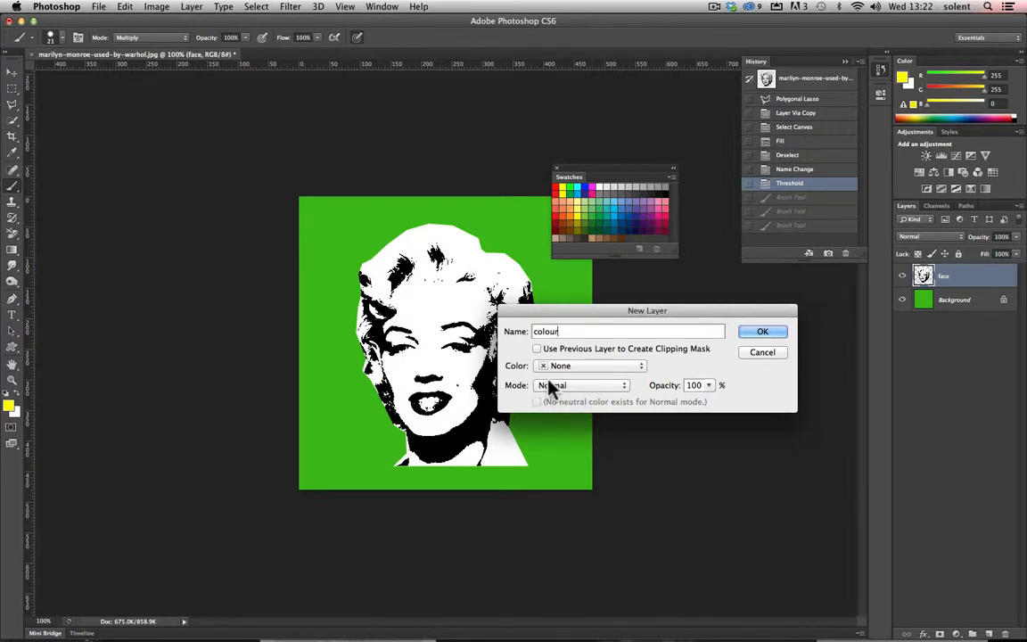
pyautogui.moveTo(599, 393)
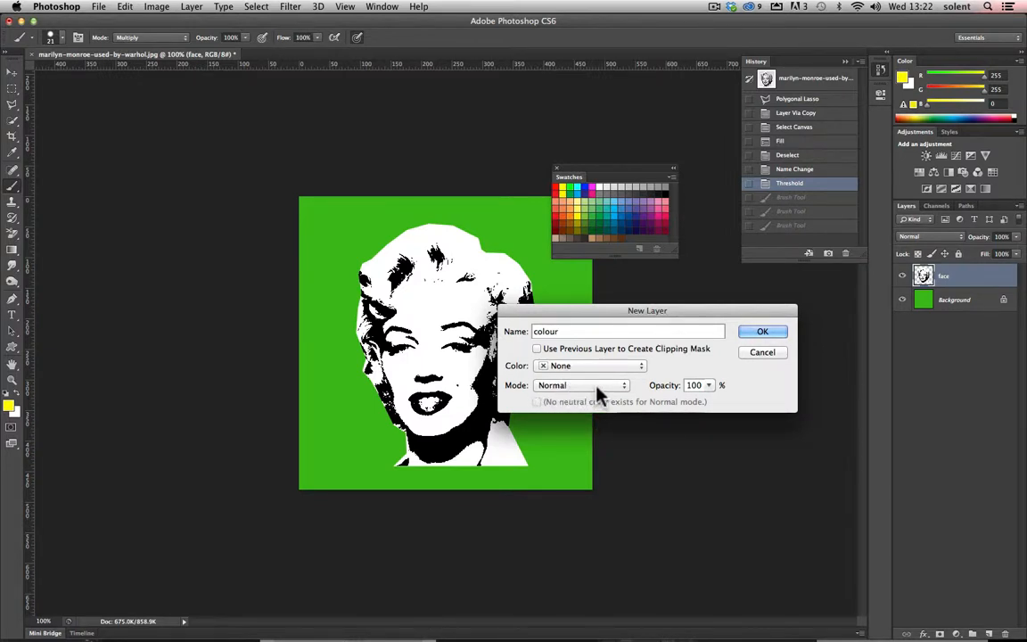
pyautogui.click(582, 385)
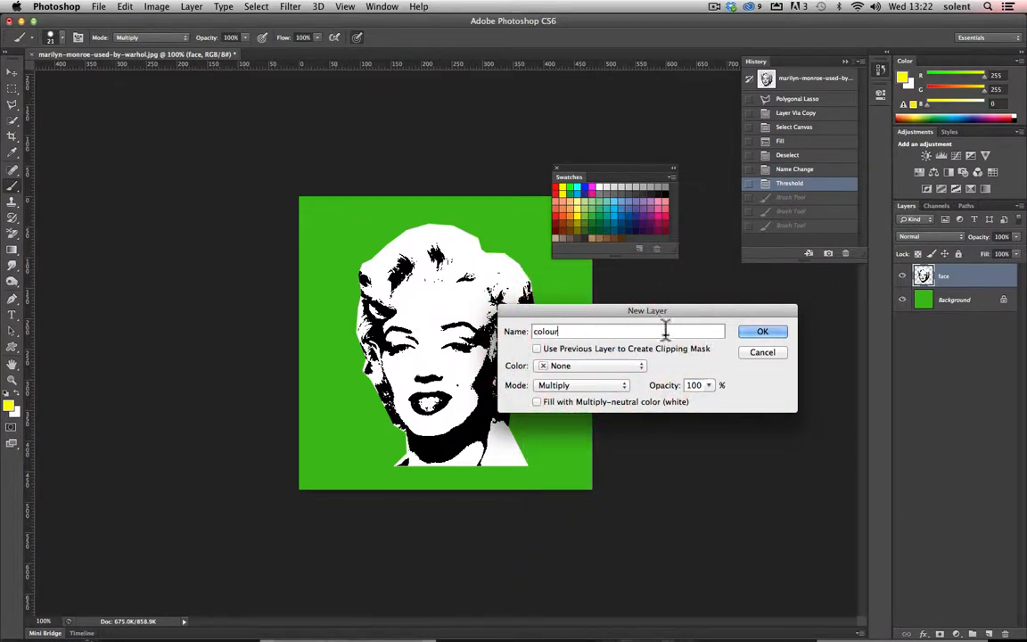
pyautogui.click(764, 330)
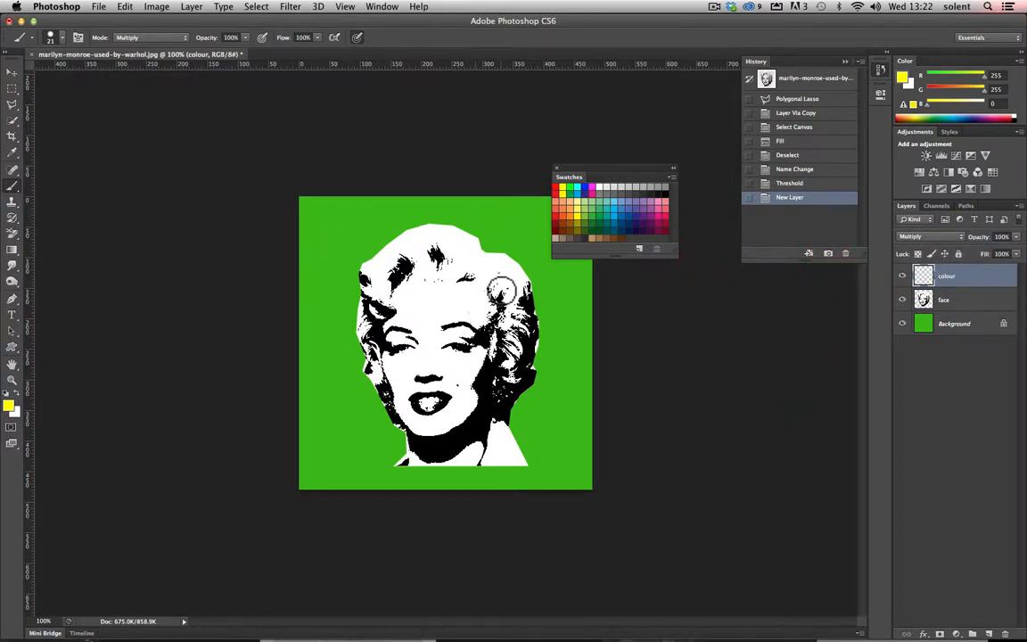
# Confirm the colour layer and paint yellow over the left, right and remaining hair
pyautogui.click(491, 299)
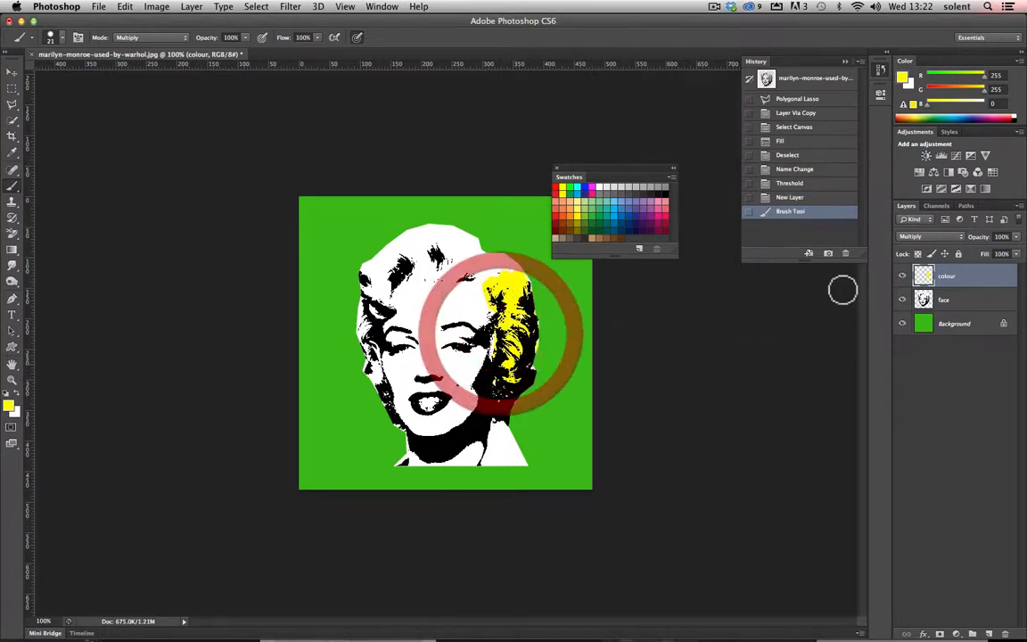
pyautogui.click(902, 274)
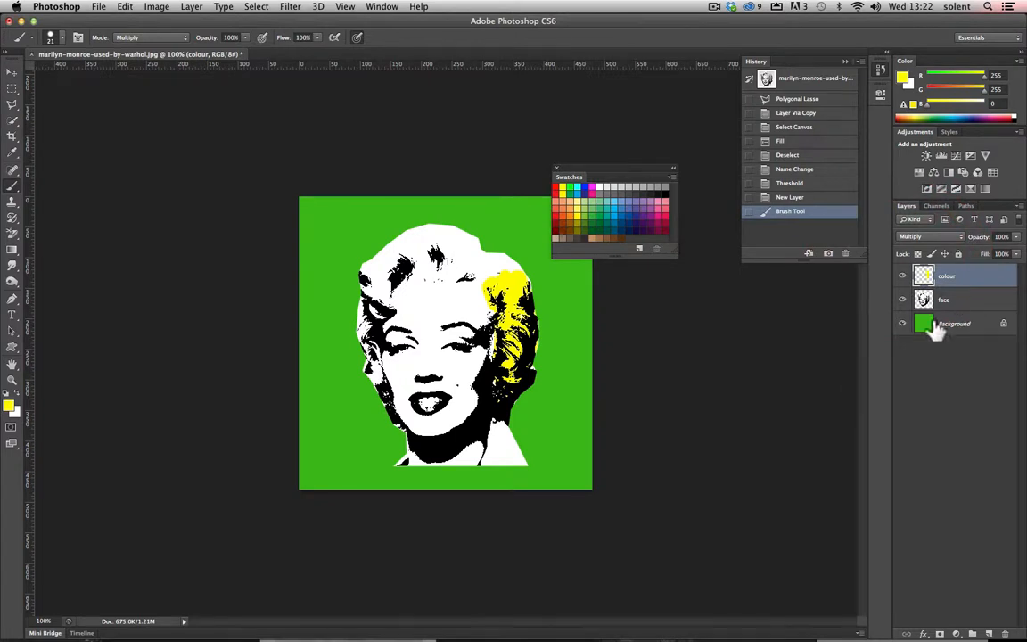
pyautogui.click(371, 275)
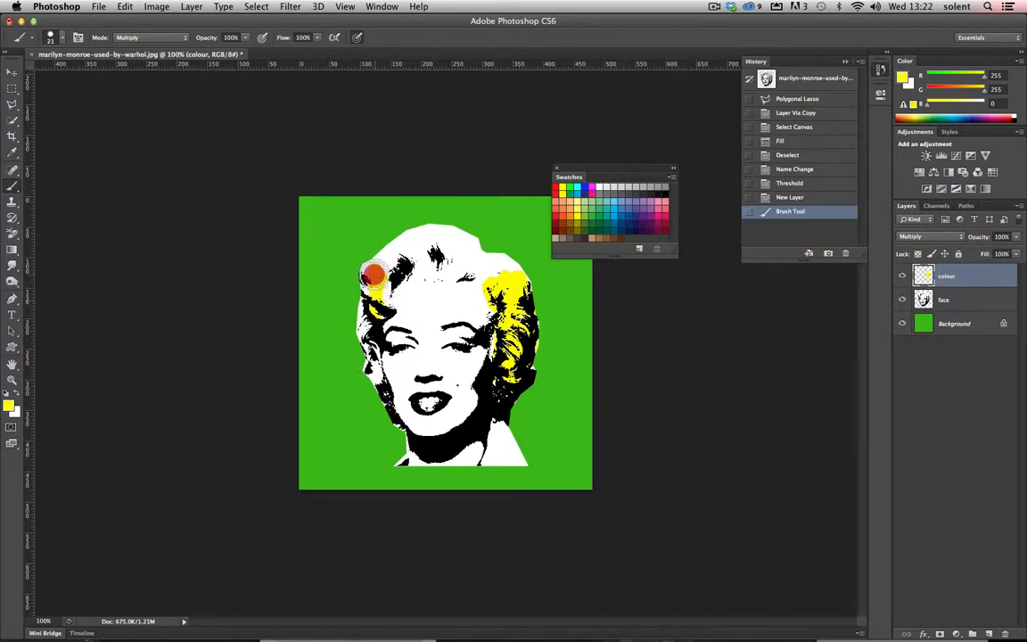
pyautogui.moveTo(375, 277); pyautogui.dragTo(407, 236)
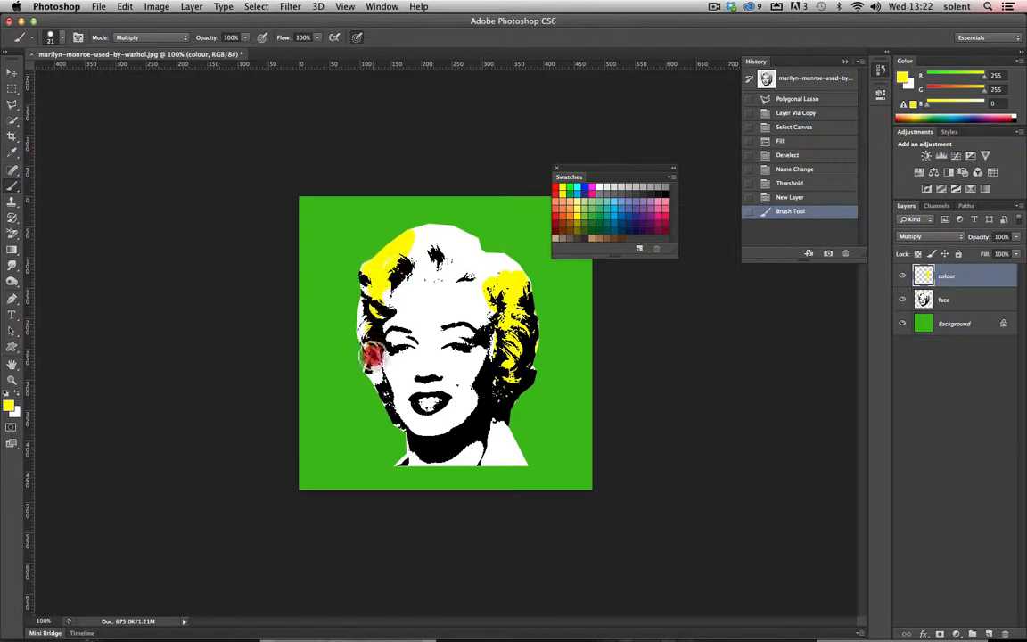
pyautogui.moveTo(371, 353); pyautogui.dragTo(383, 385)
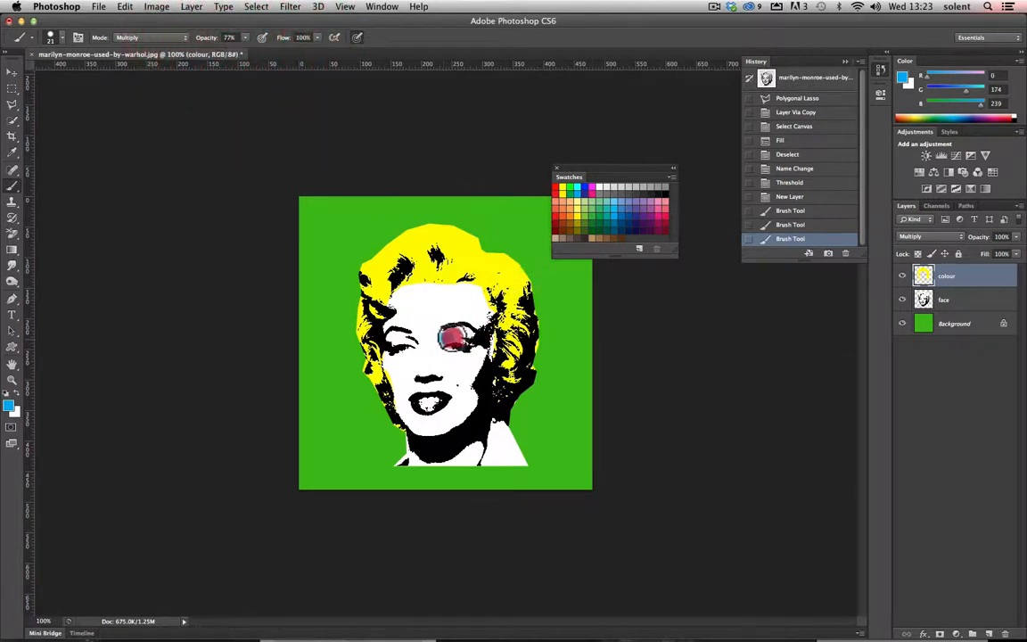
# Dab blue eyeshadow on both eyes, resize the brush and paint red onto the lips
pyautogui.click(446, 335)
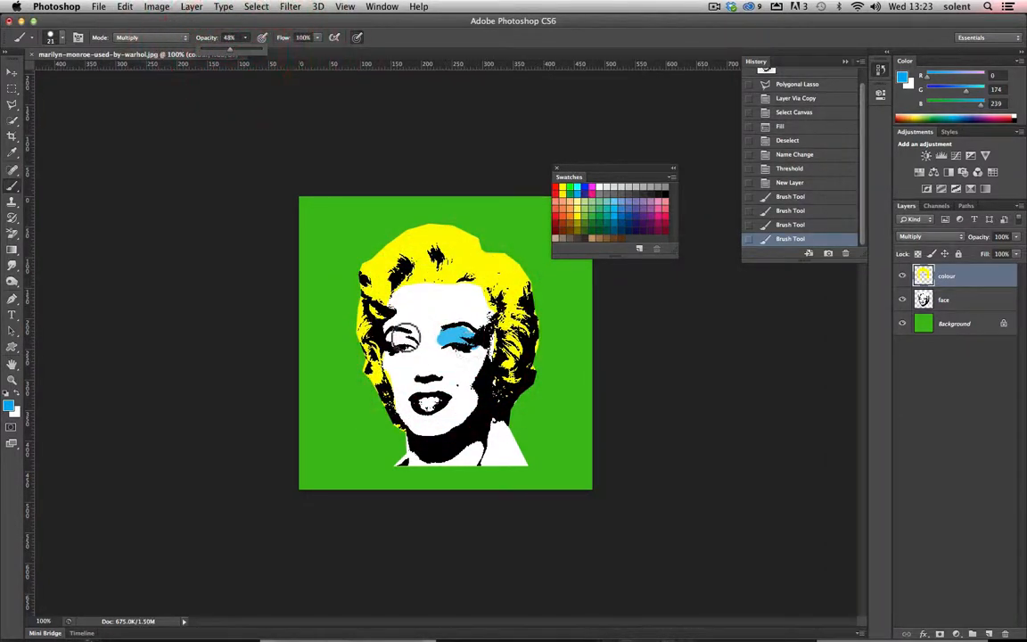
pyautogui.click(407, 341)
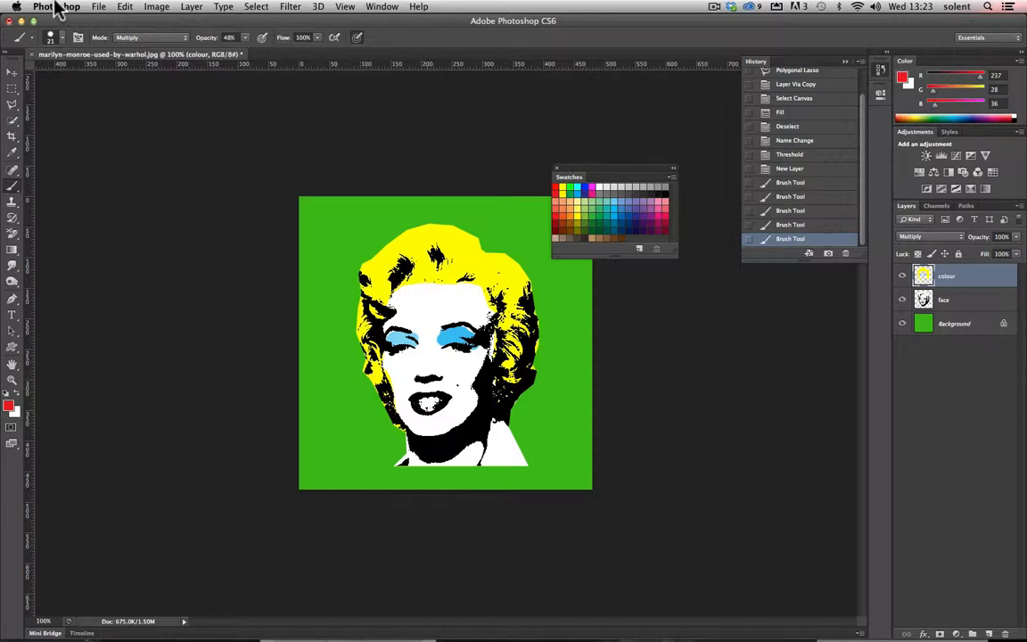
pyautogui.click(61, 39)
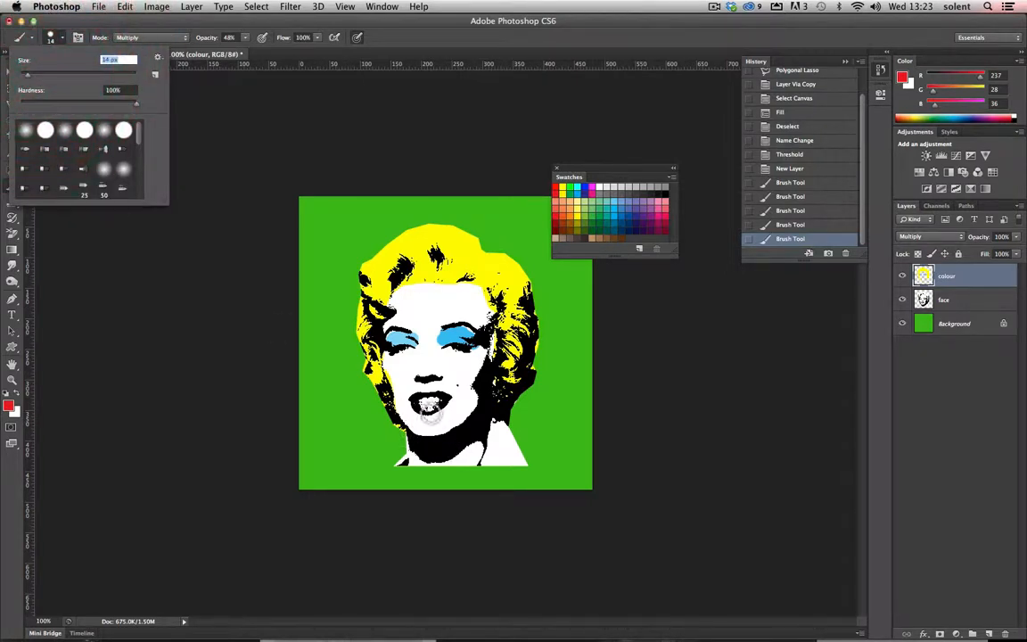
pyautogui.click(428, 403)
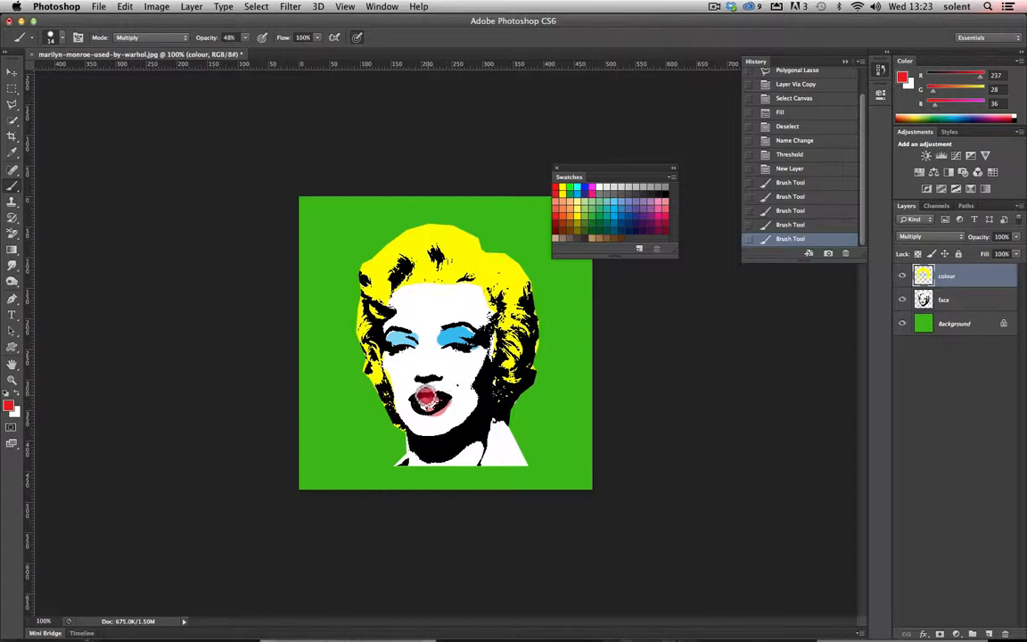